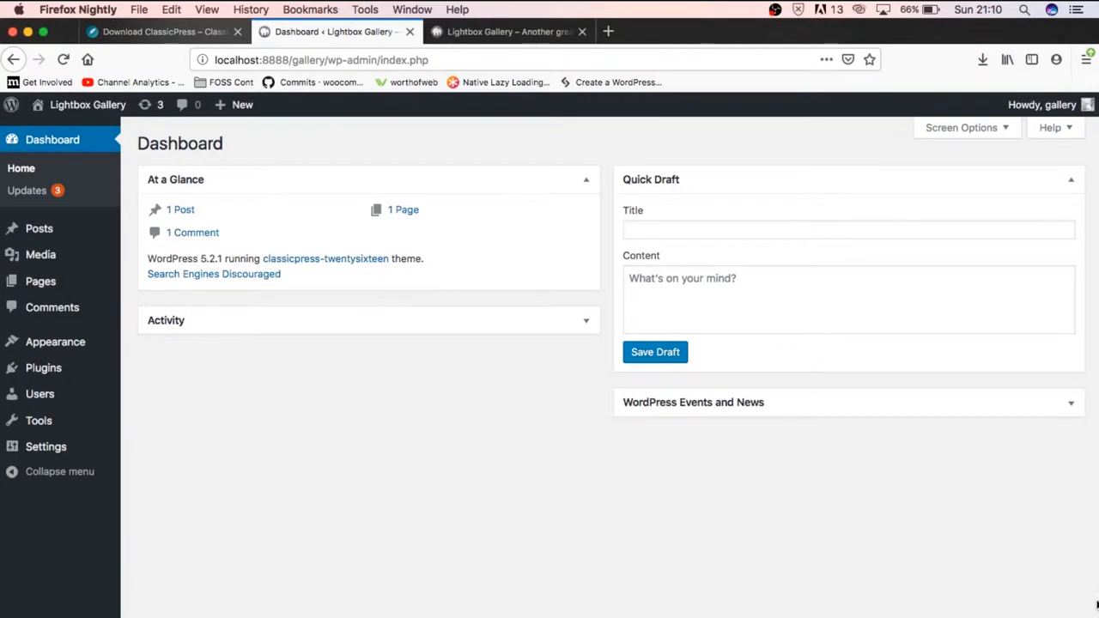
mouse_move(540, 563)
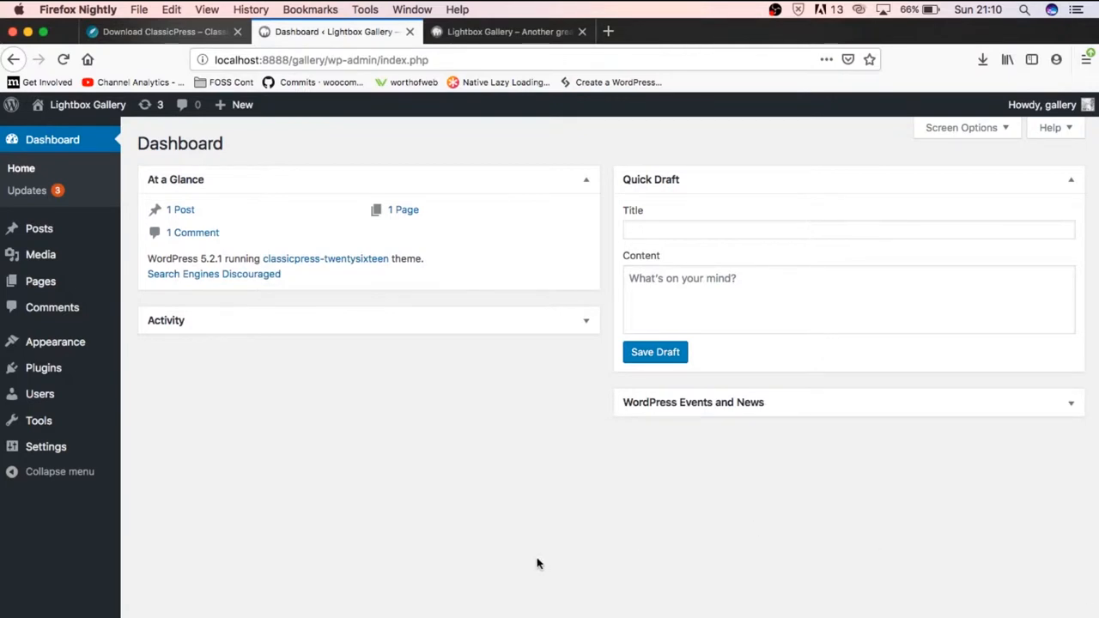
mouse_move(374, 500)
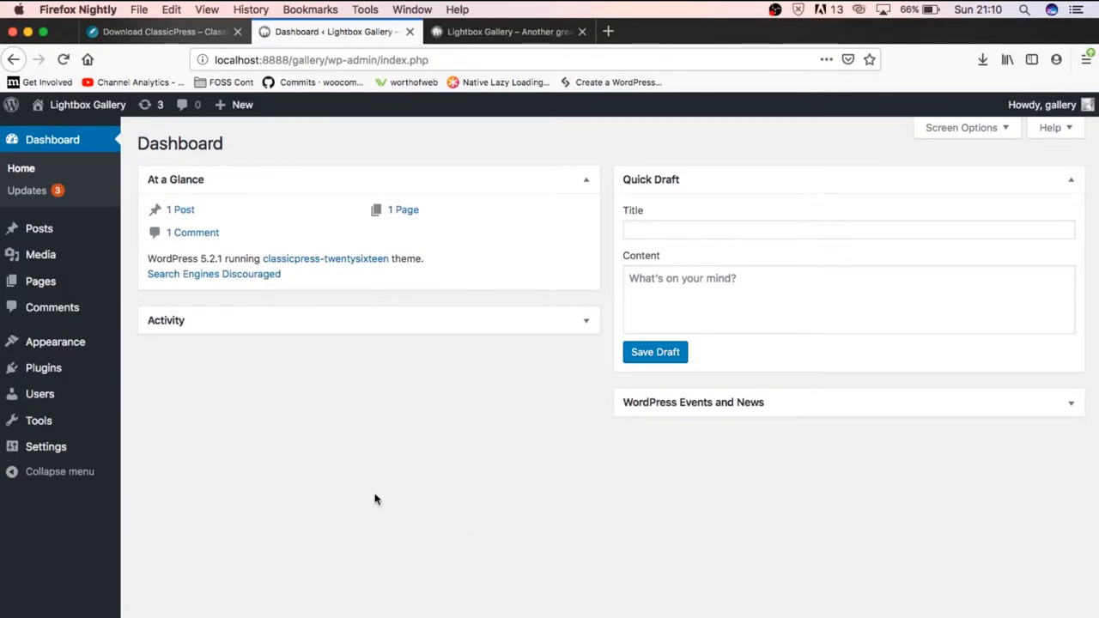
mouse_move(364, 347)
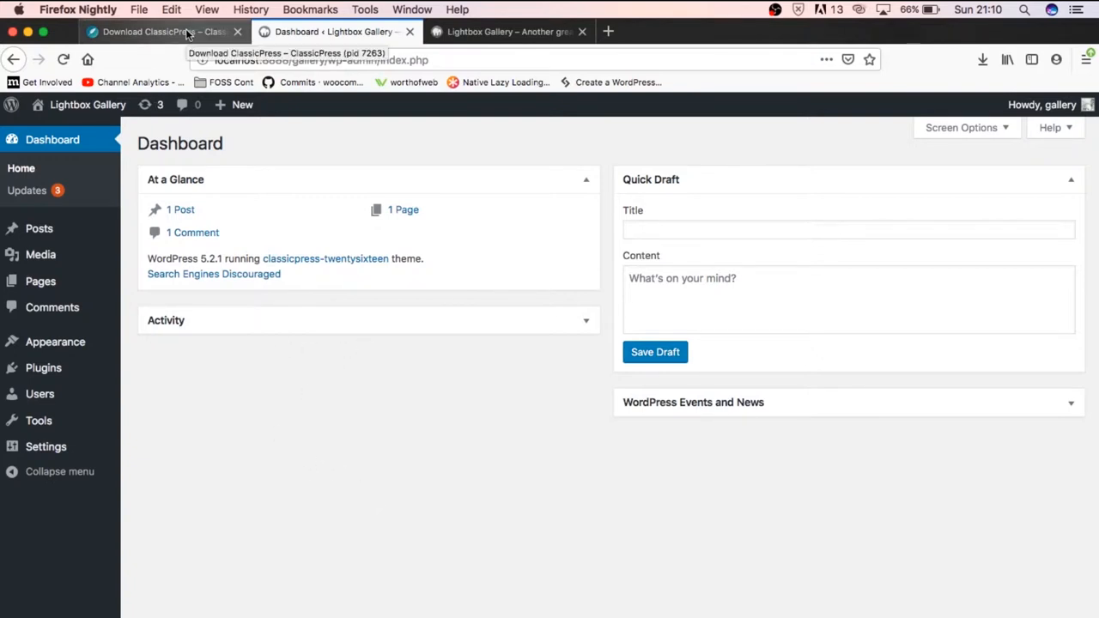
Step: Follow the 'Download the ClassicPress Migration Plugin' link from the Download ClassicPress page
left_click(158, 31)
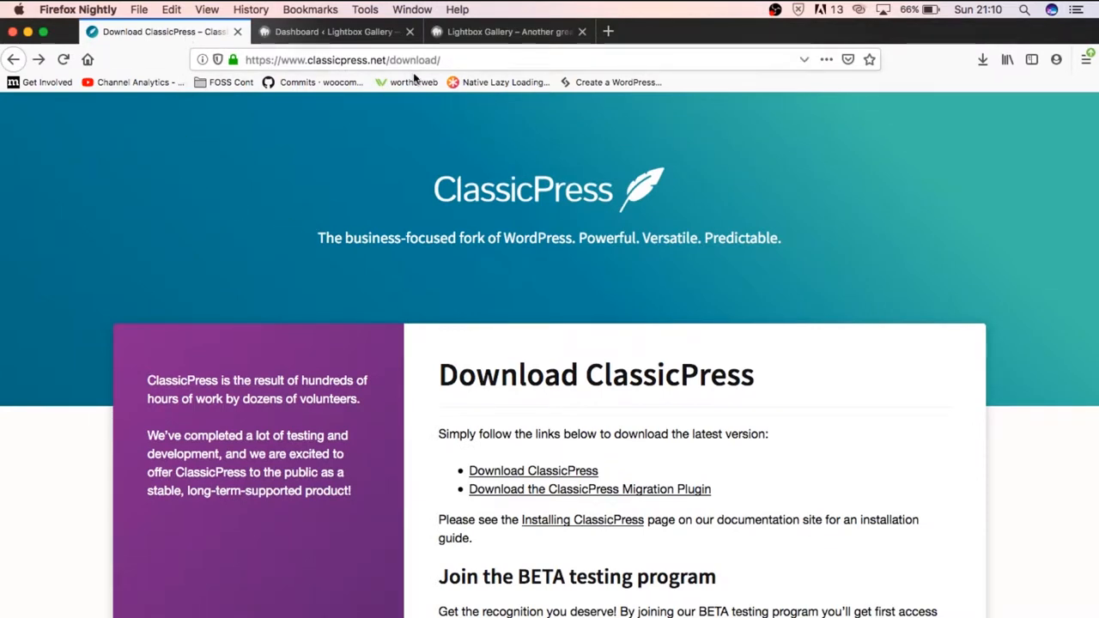
mouse_move(402, 223)
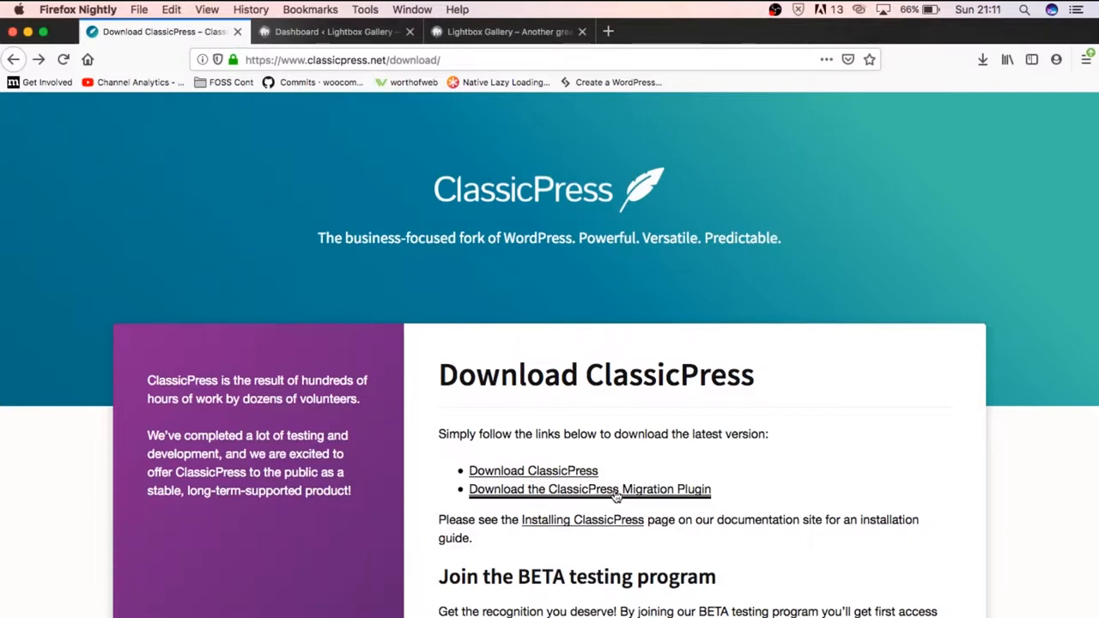
left_click(589, 488)
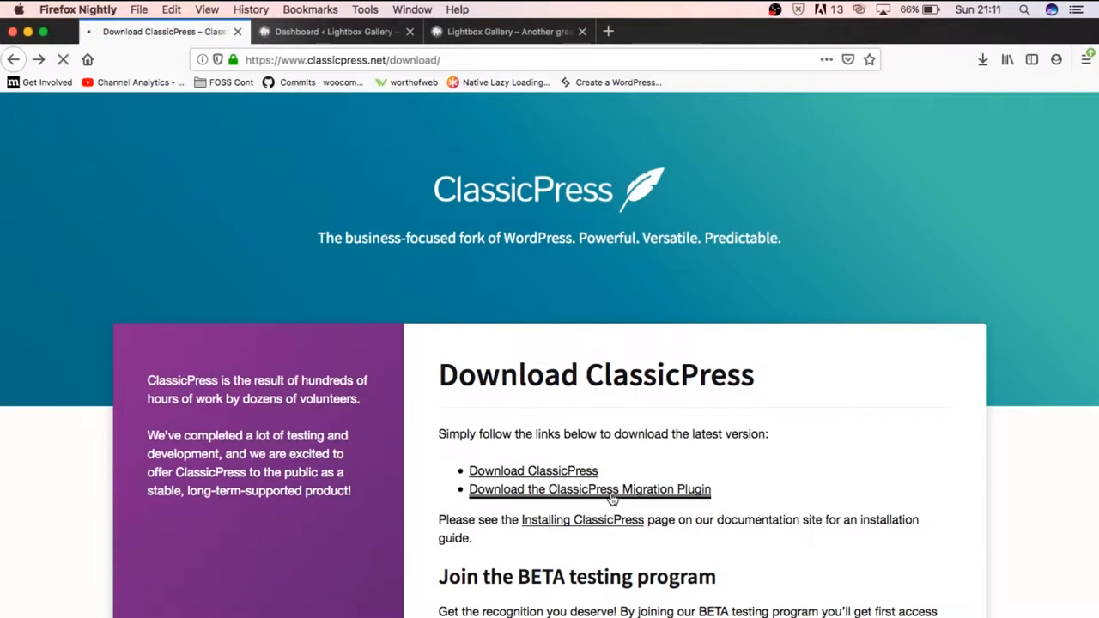
Step: Download switch-to-classicpress.zip from the Version 1.0.1 release assets and confirm Save File
left_click(589, 488)
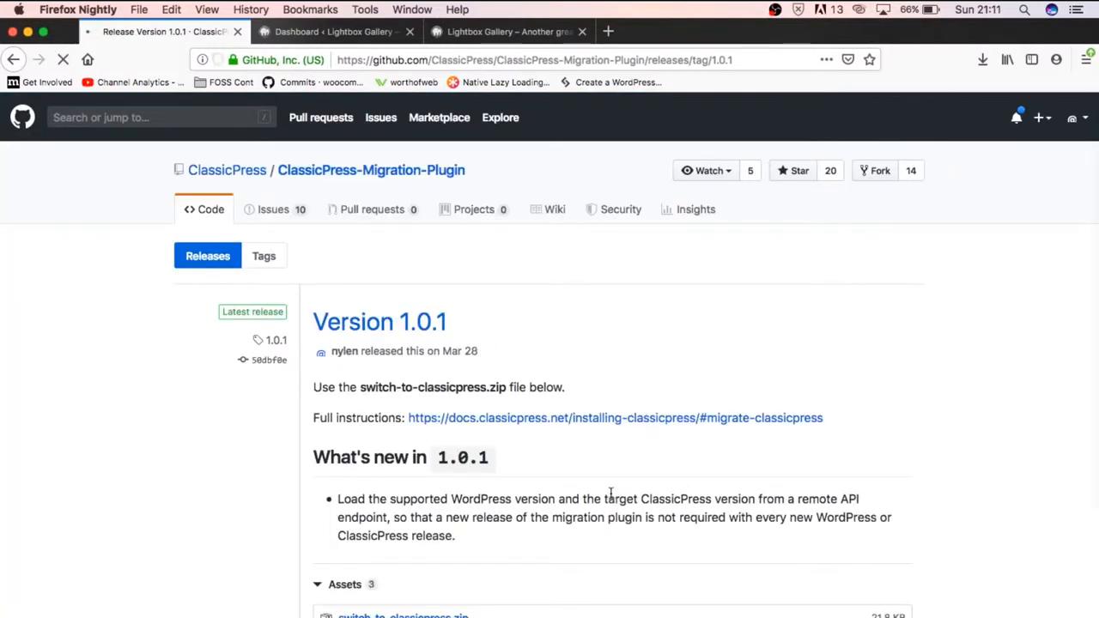
scroll("down", 3)
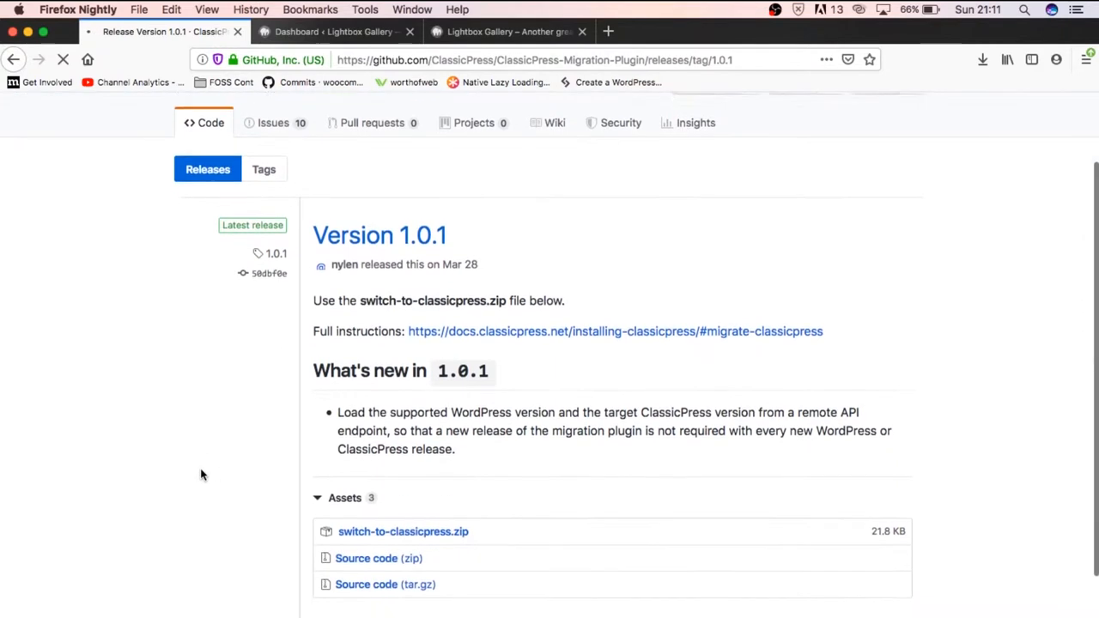
scroll("down", 3)
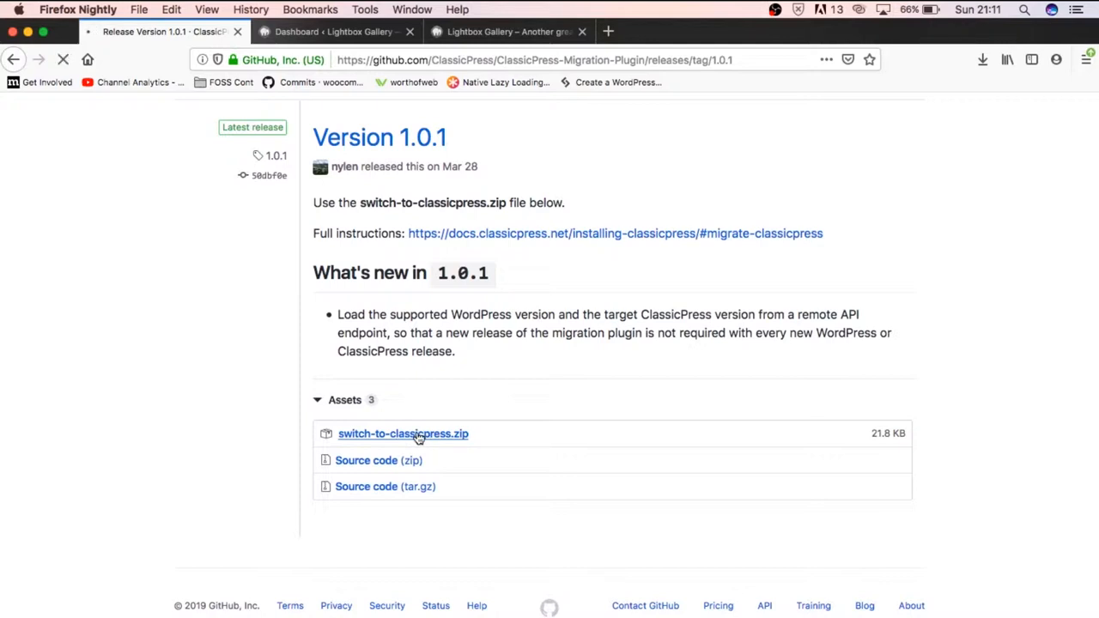
left_click(401, 433)
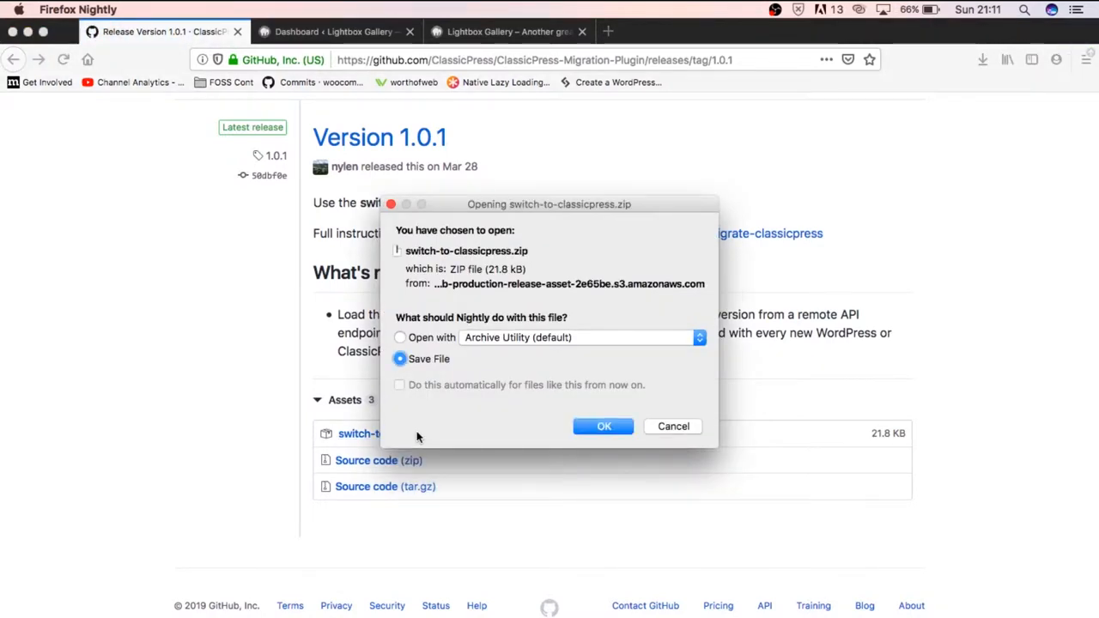
left_click(604, 426)
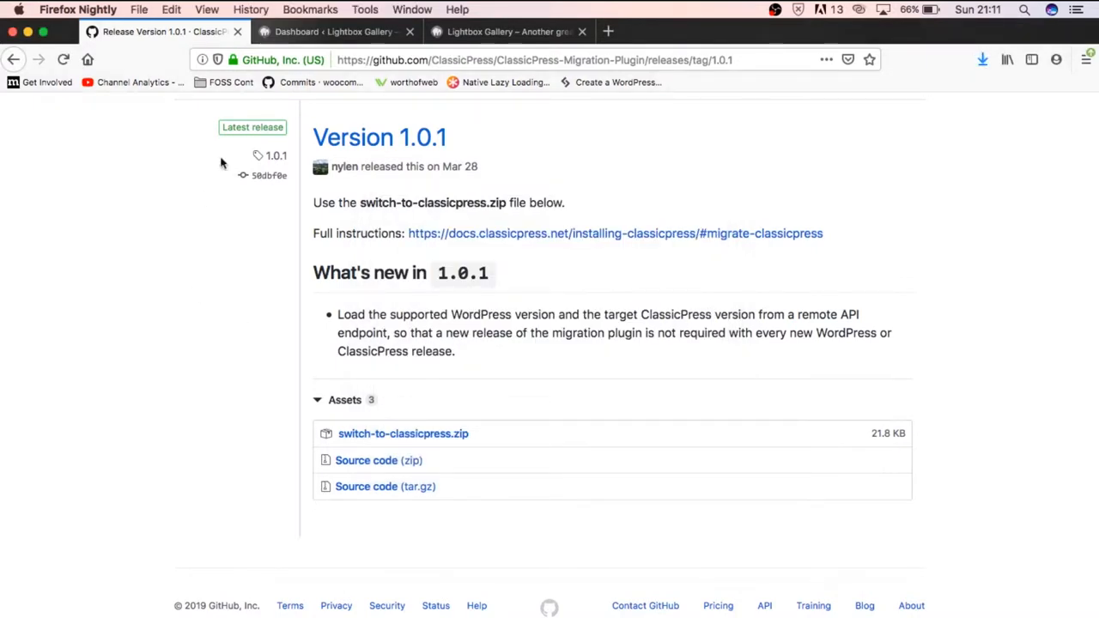
Step: Return to the WordPress dashboard and reach the Upload Plugin form under Add New plugins
left_click(335, 30)
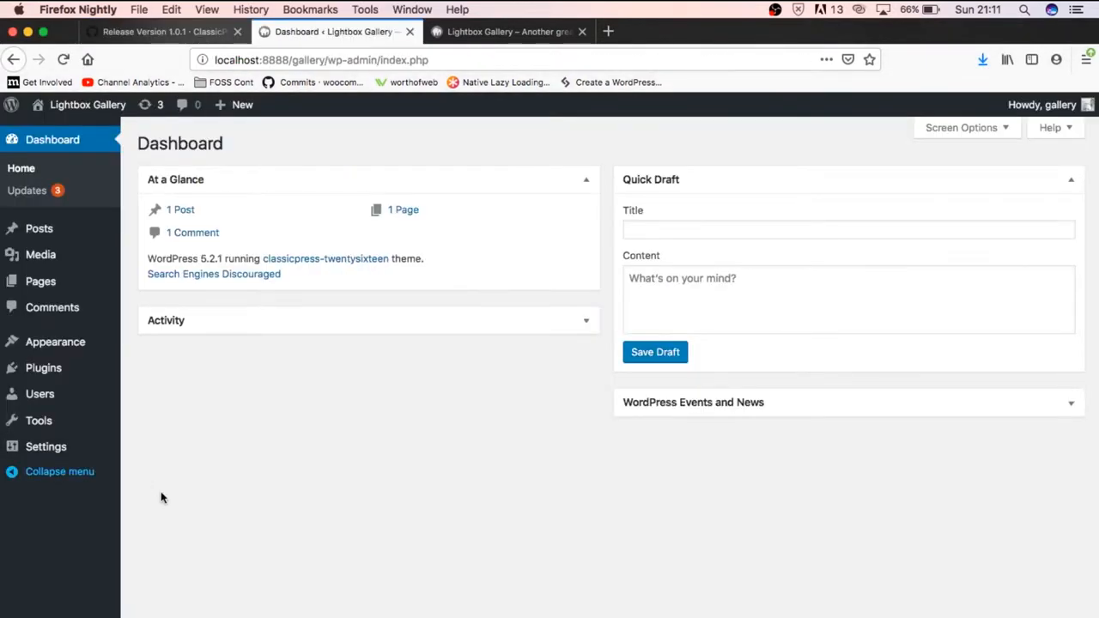
mouse_move(55, 341)
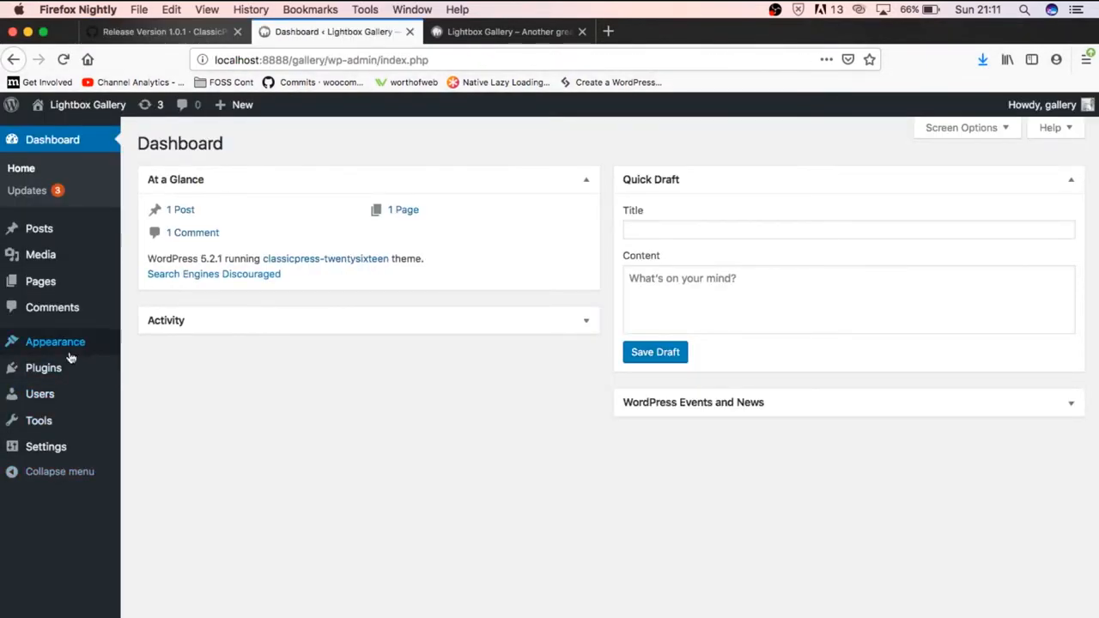
mouse_move(42, 367)
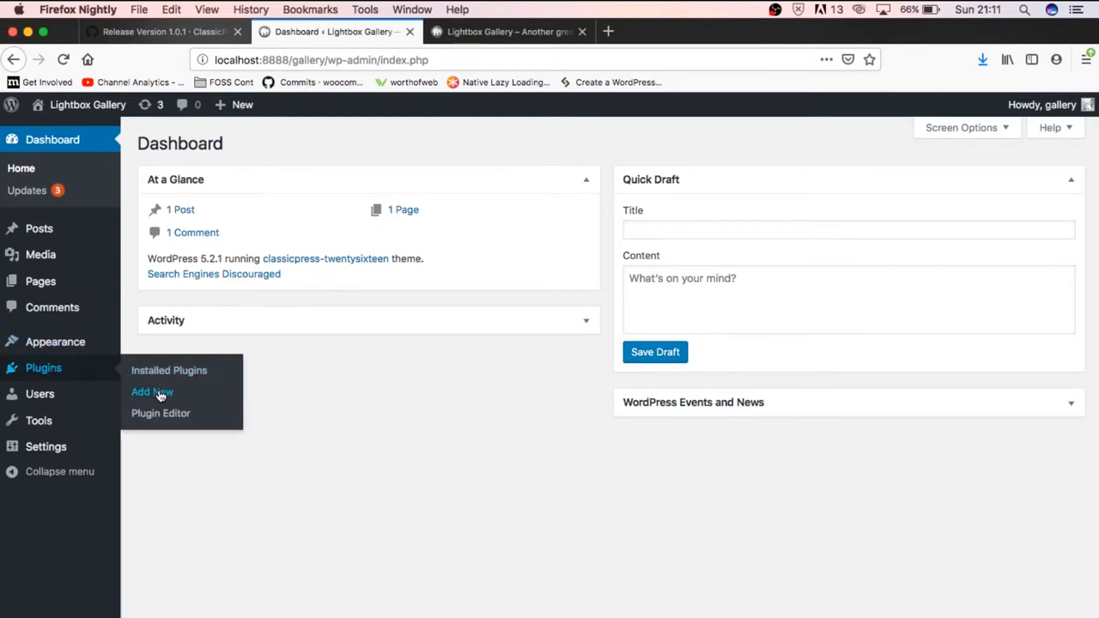
left_click(151, 392)
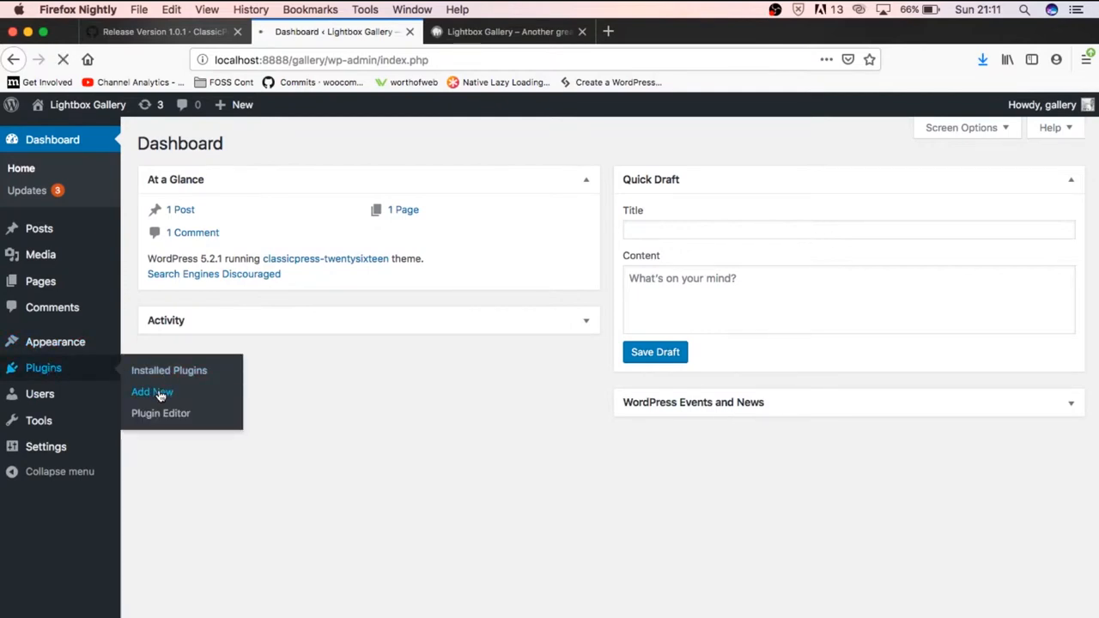
left_click(151, 391)
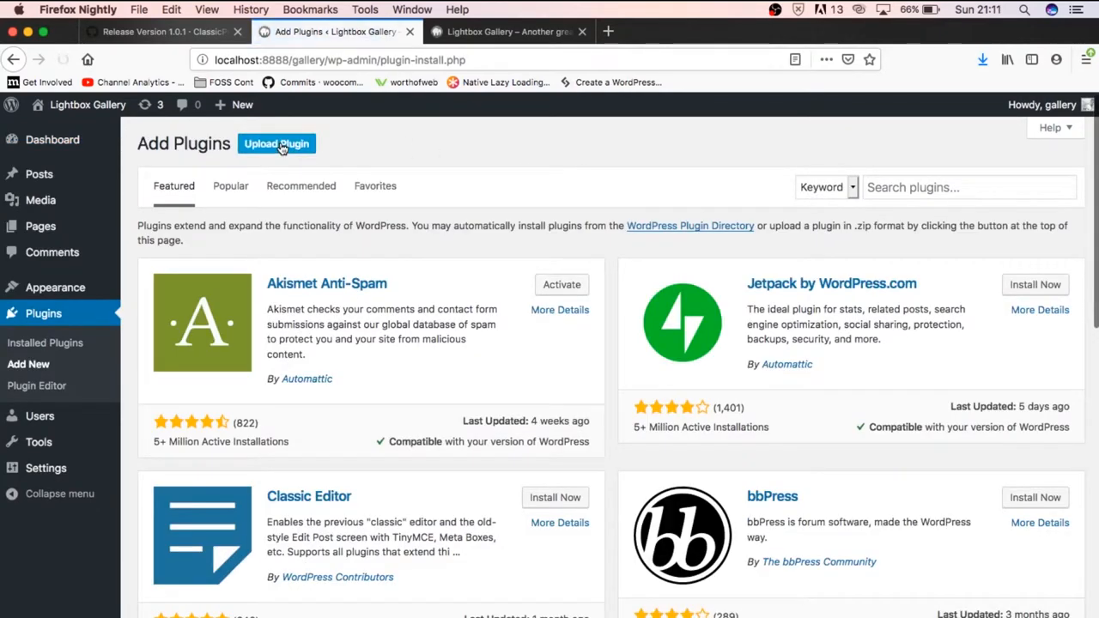
left_click(275, 145)
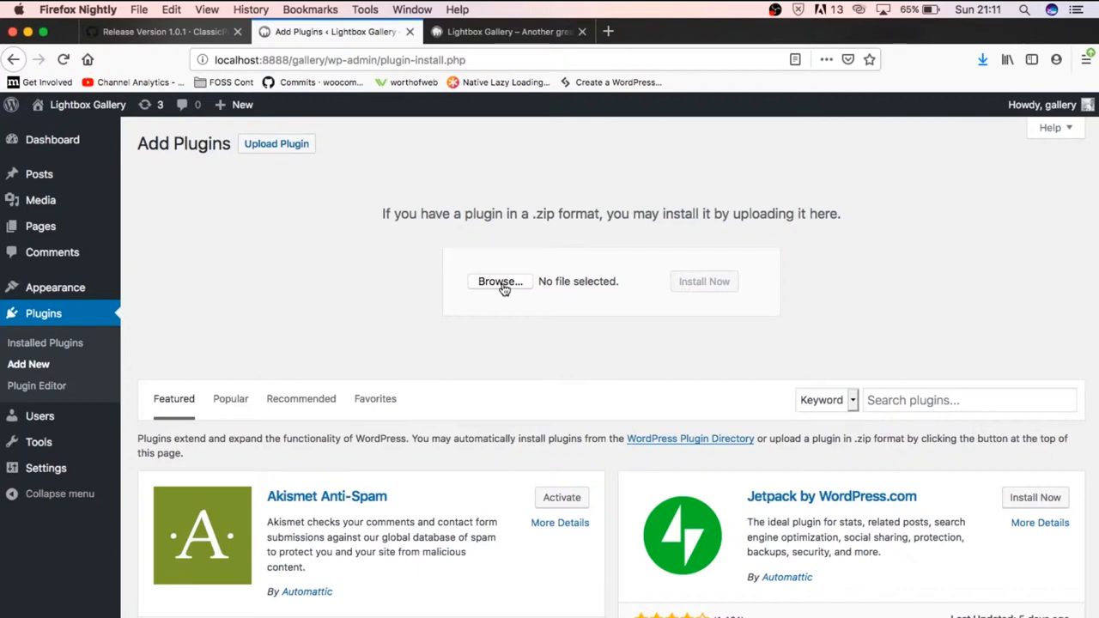
Step: Choose switch-to-classicpress.zip from Downloads and start Install Now
left_click(500, 282)
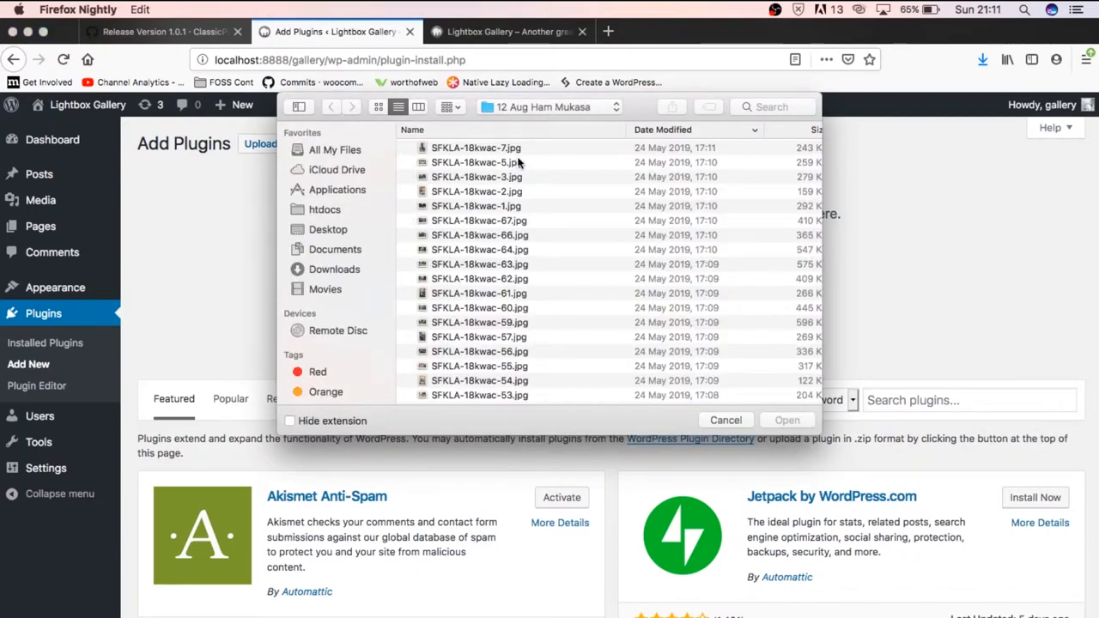
mouse_move(347, 275)
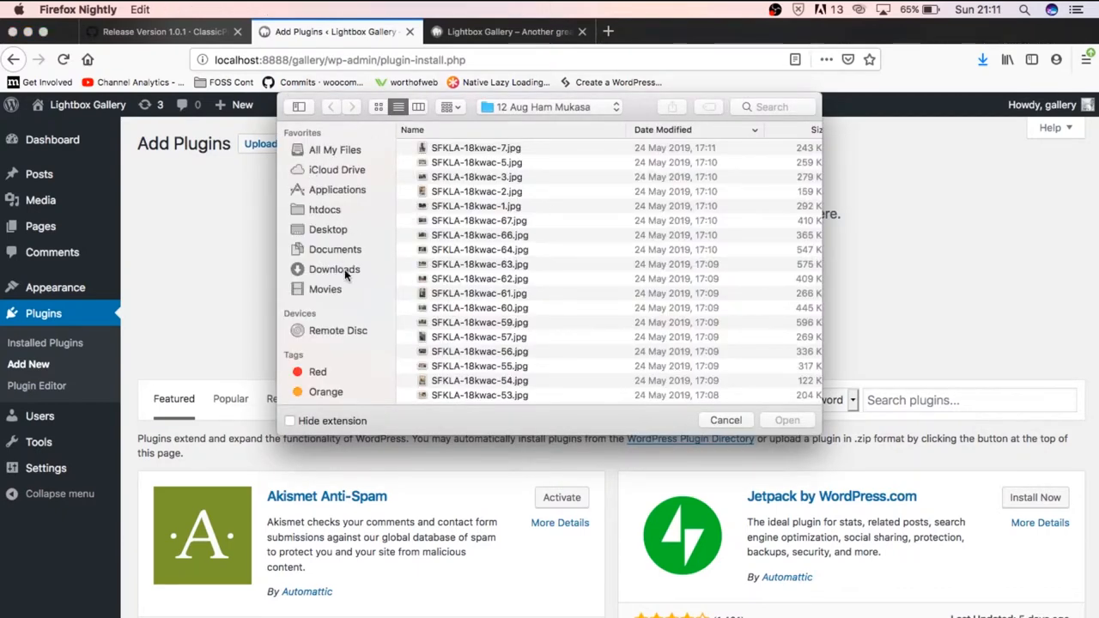
left_click(333, 268)
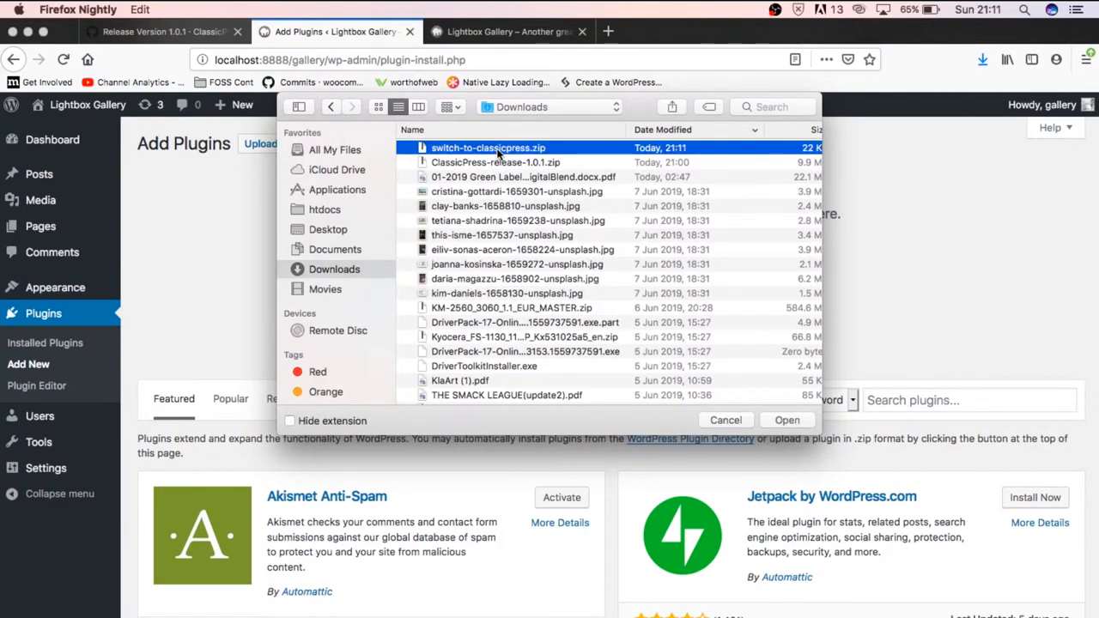
left_click(787, 419)
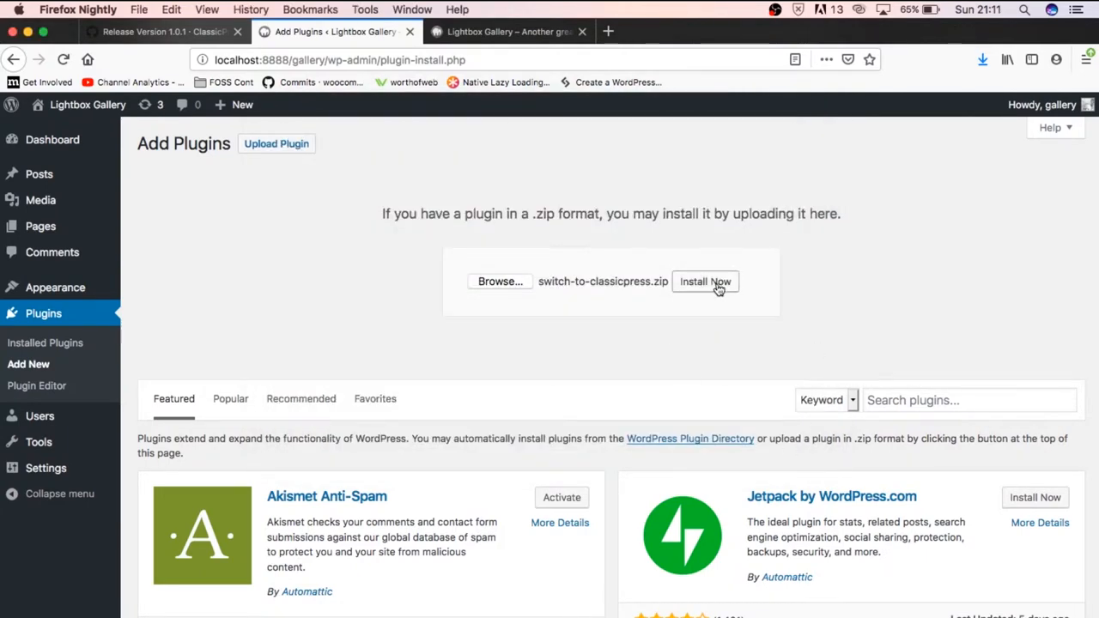
left_click(704, 282)
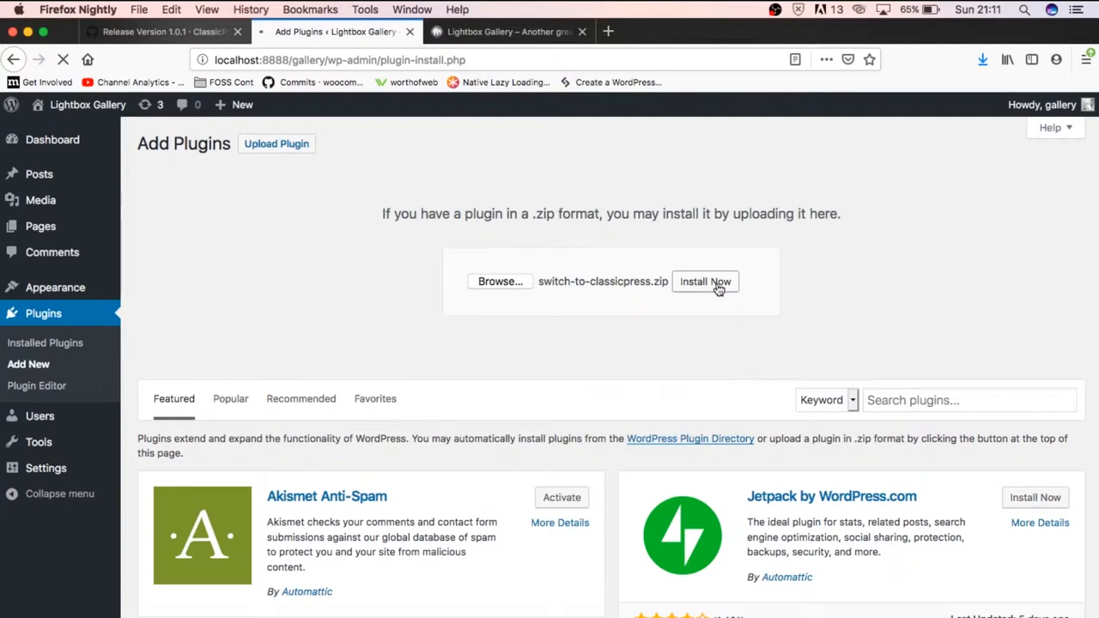
Step: Activate the newly installed Switch to ClassicPress plugin
left_click(704, 282)
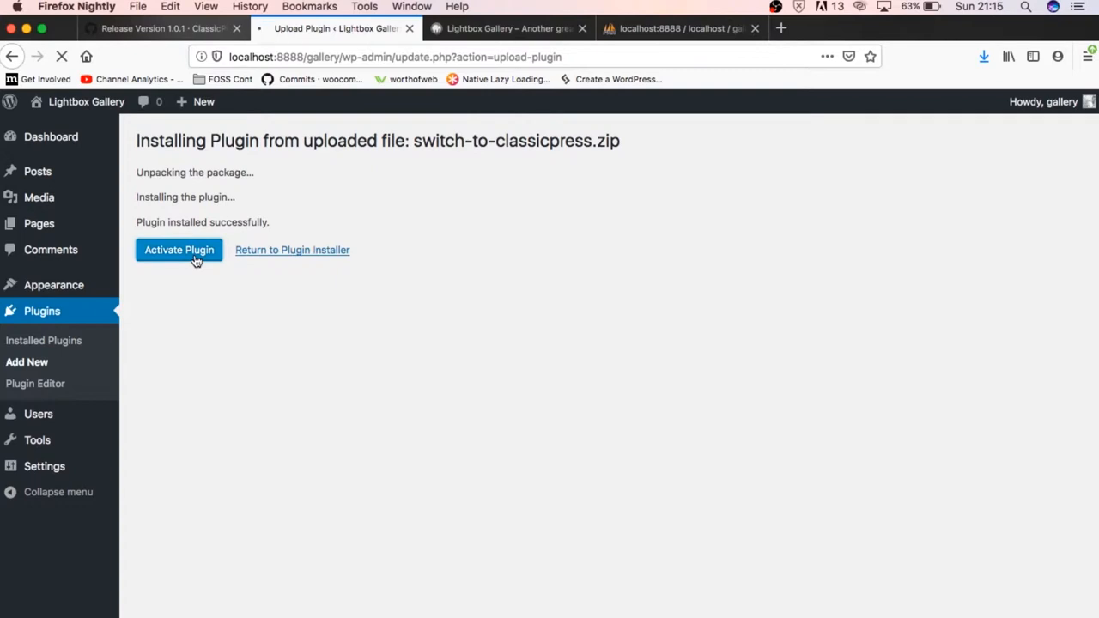
mouse_move(288, 353)
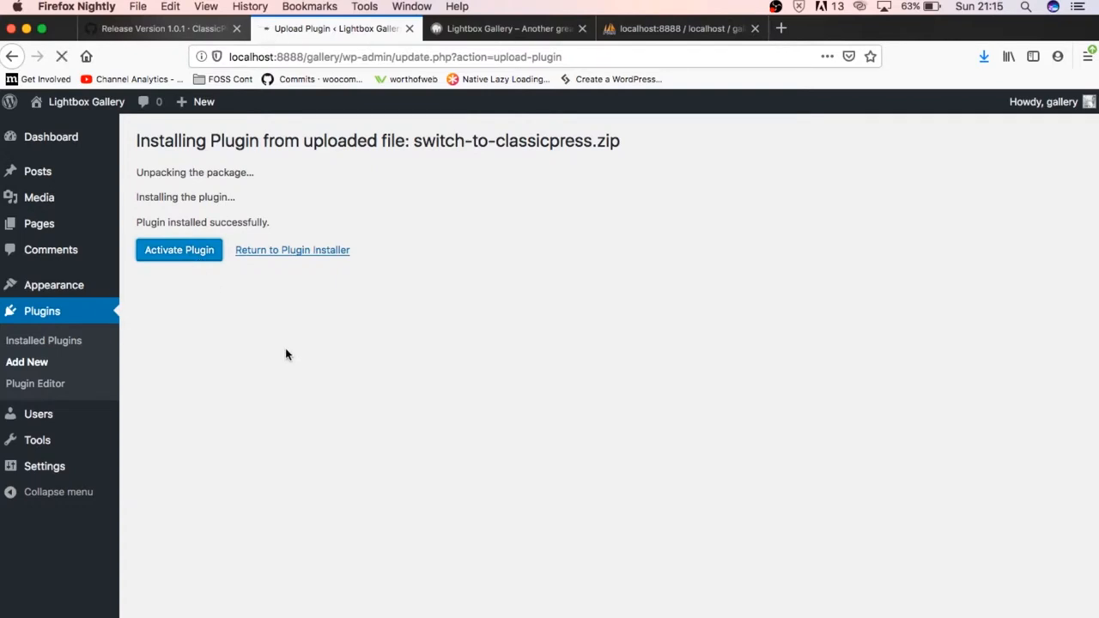
mouse_move(254, 371)
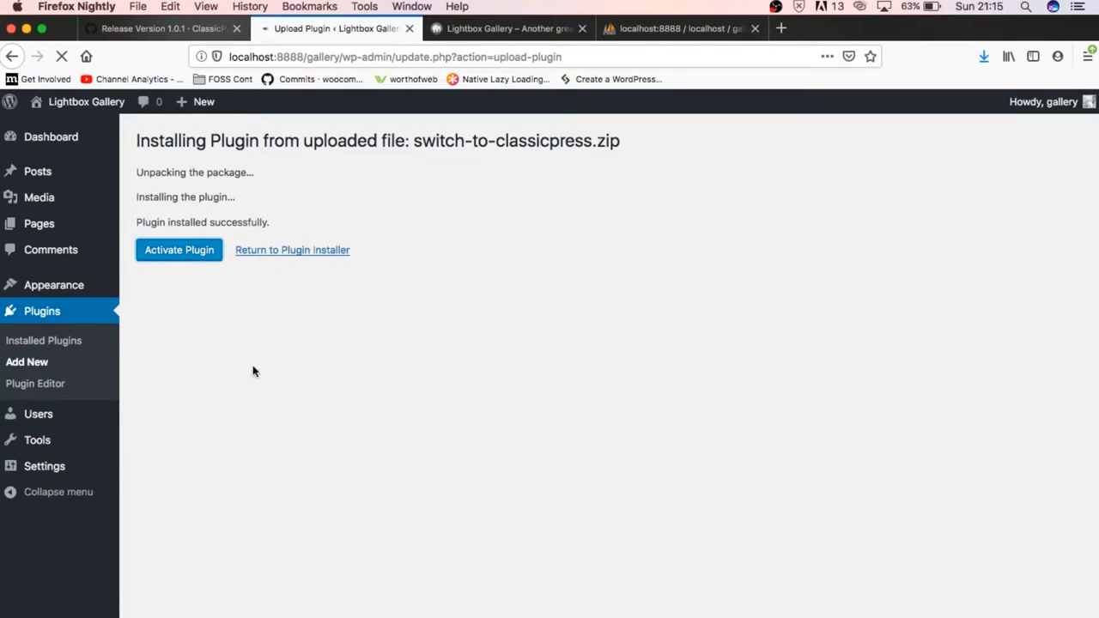
left_click(178, 251)
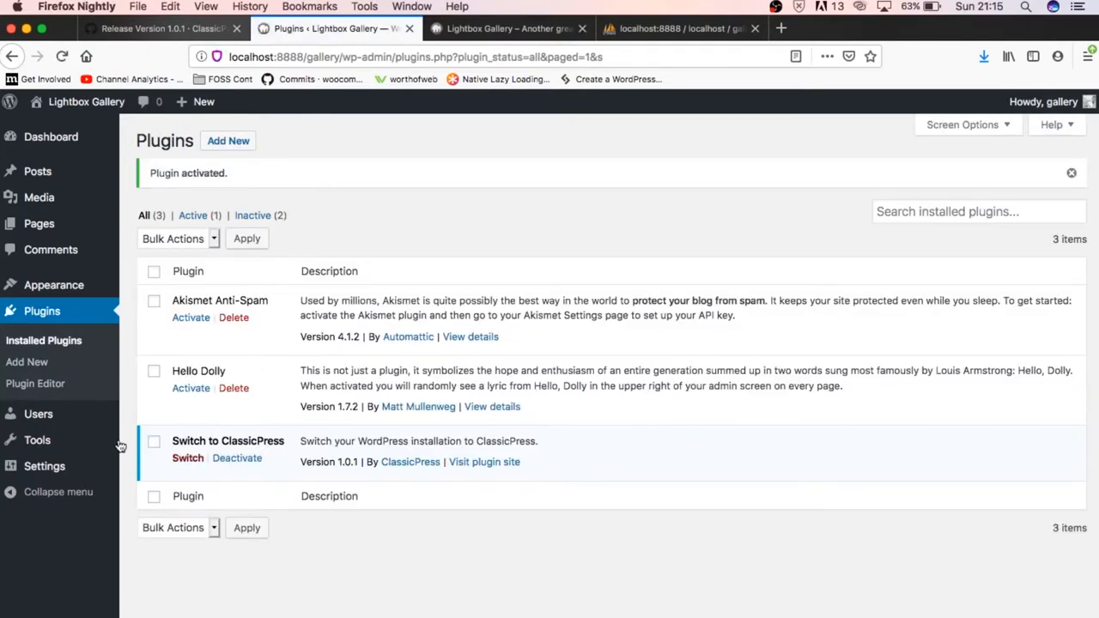
mouse_move(134, 440)
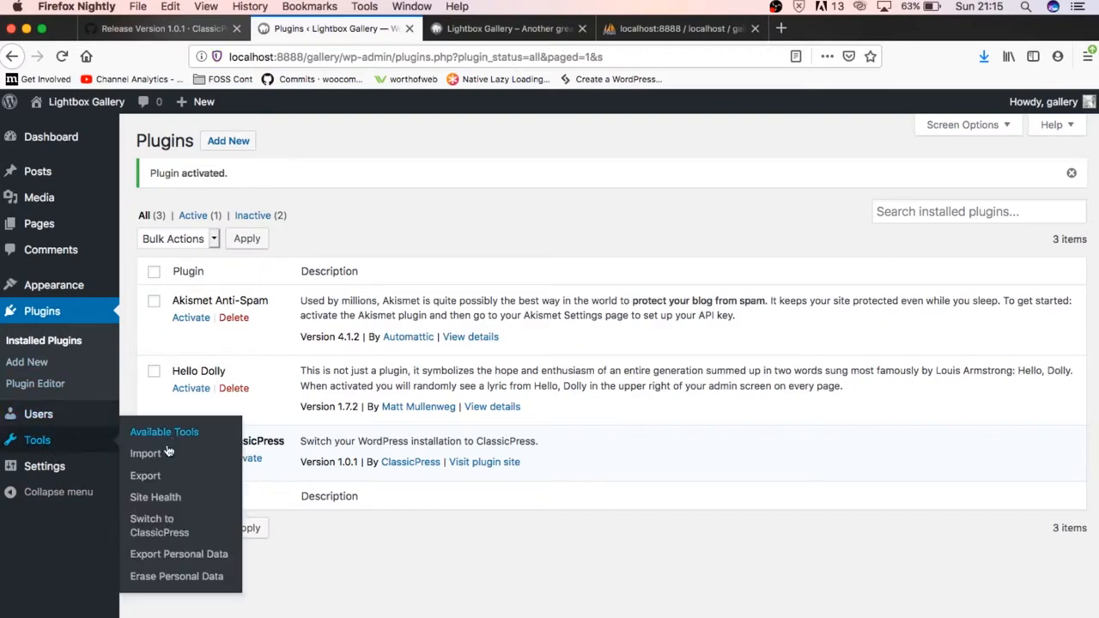
mouse_move(158, 526)
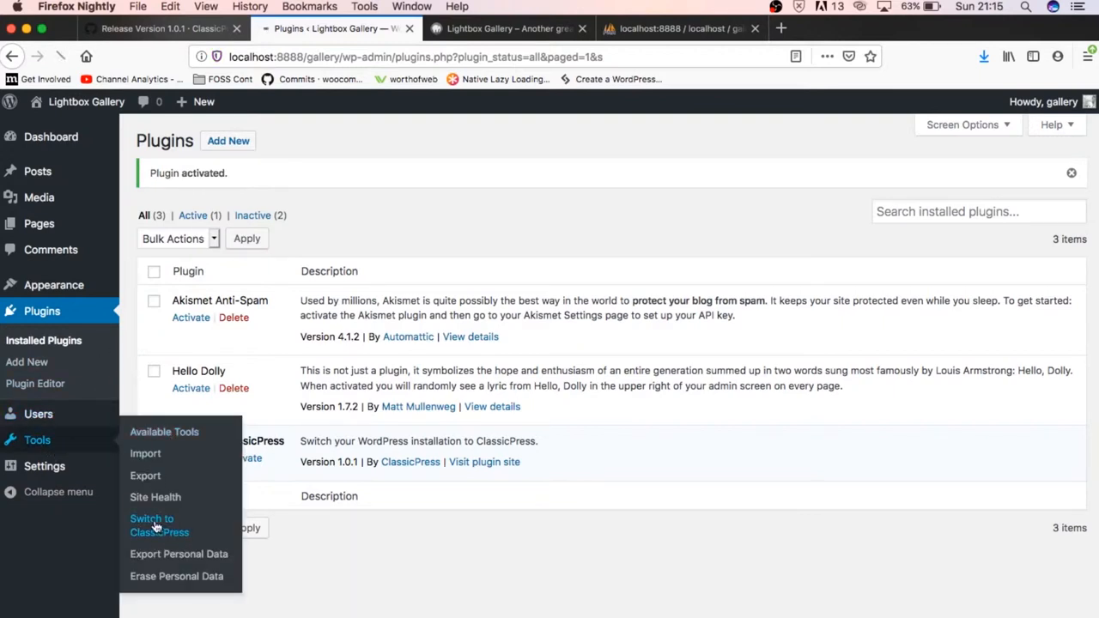
Step: From Tools > Switch to ClassicPress, review the checks and switch this site to ClassicPress now
left_click(151, 526)
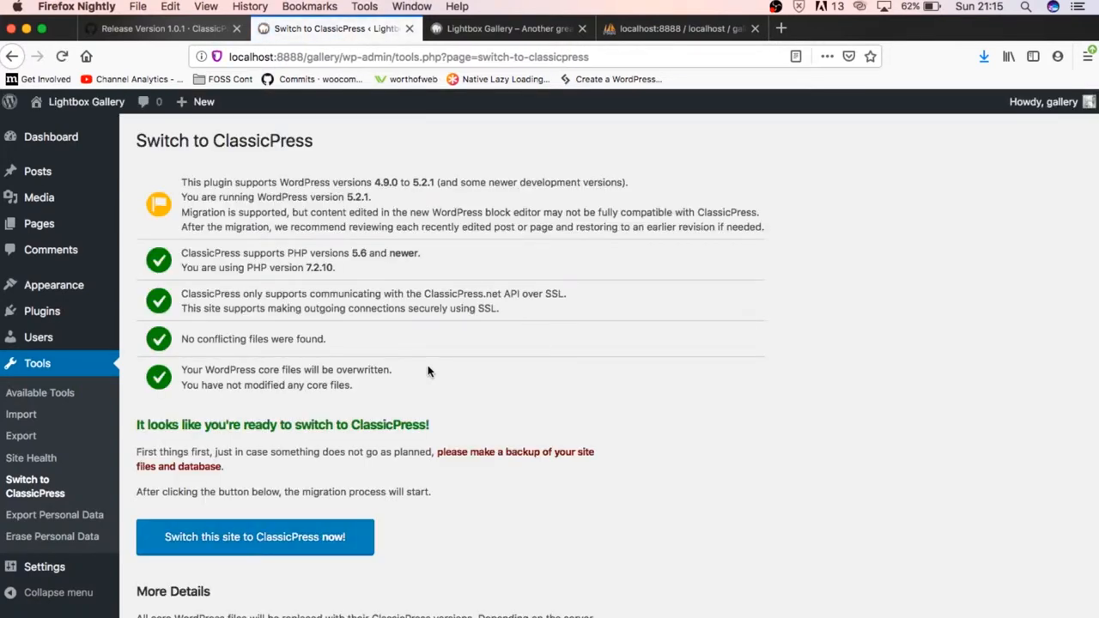
mouse_move(342, 185)
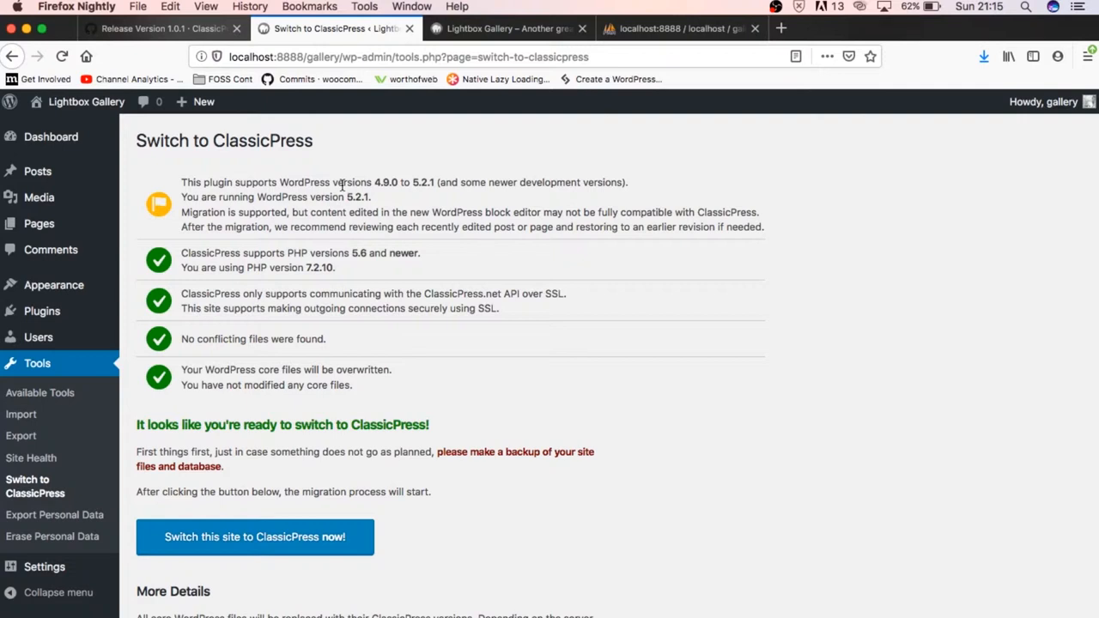
mouse_move(430, 268)
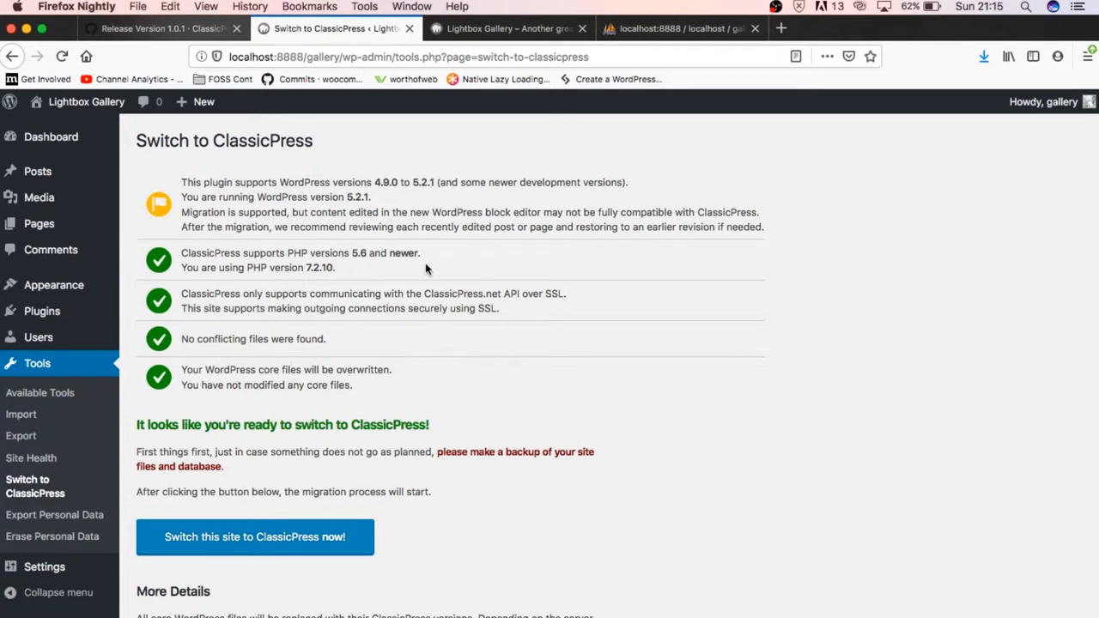
mouse_move(367, 286)
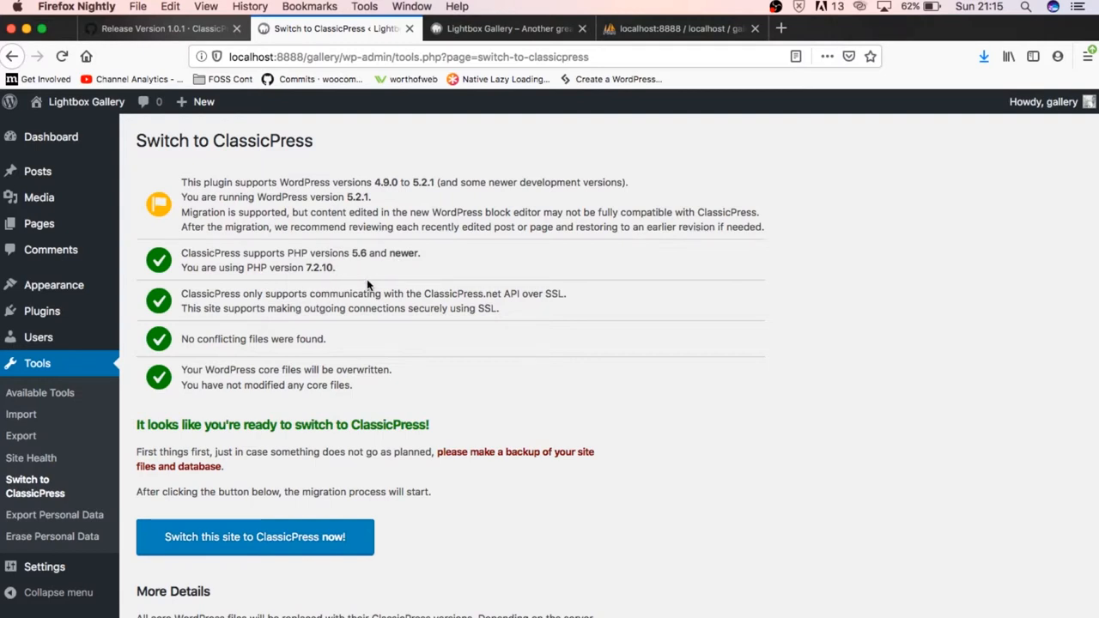
mouse_move(276, 334)
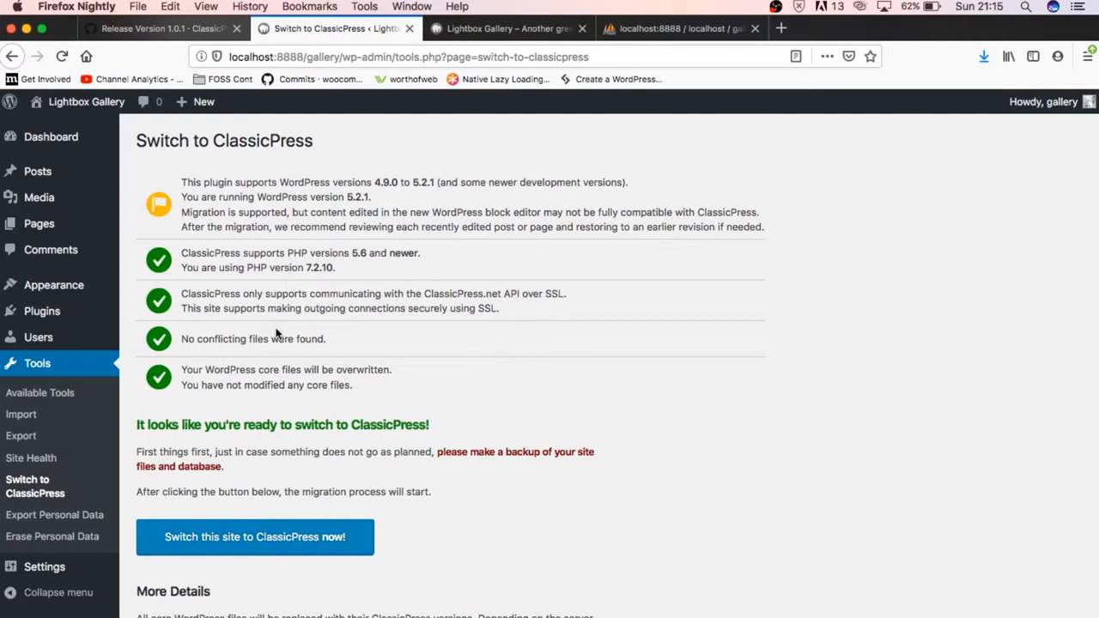
mouse_move(277, 423)
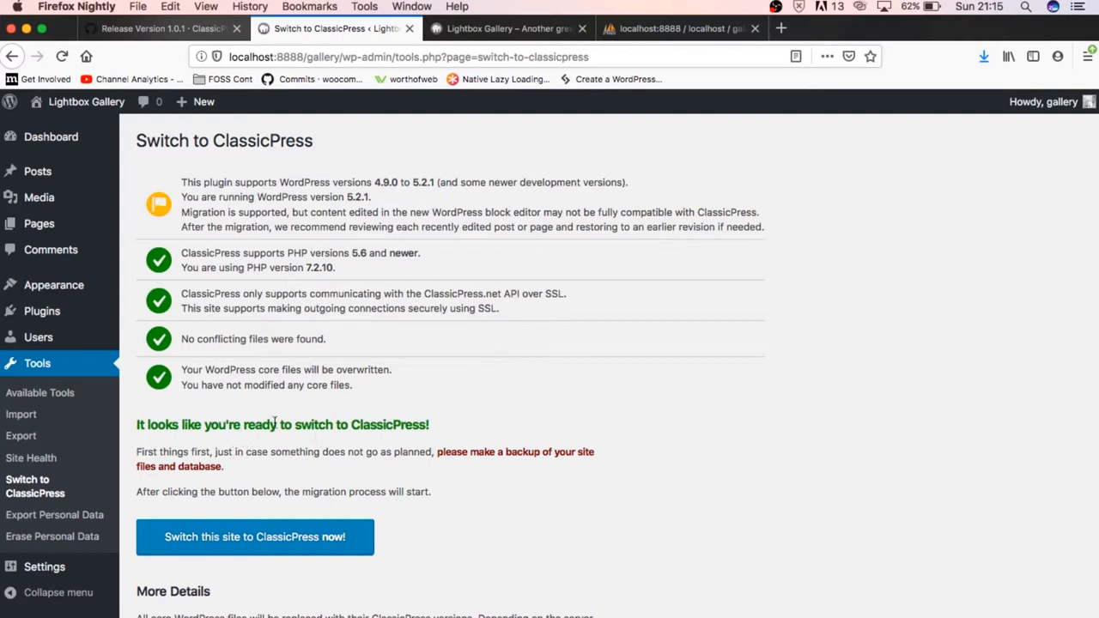
left_click(255, 536)
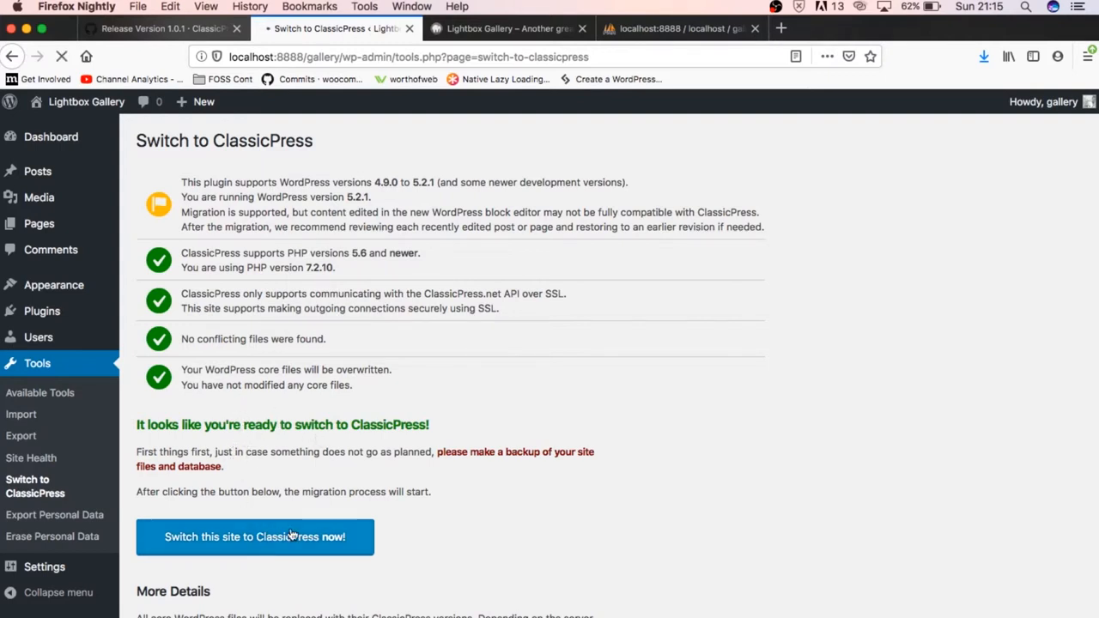
left_click(254, 536)
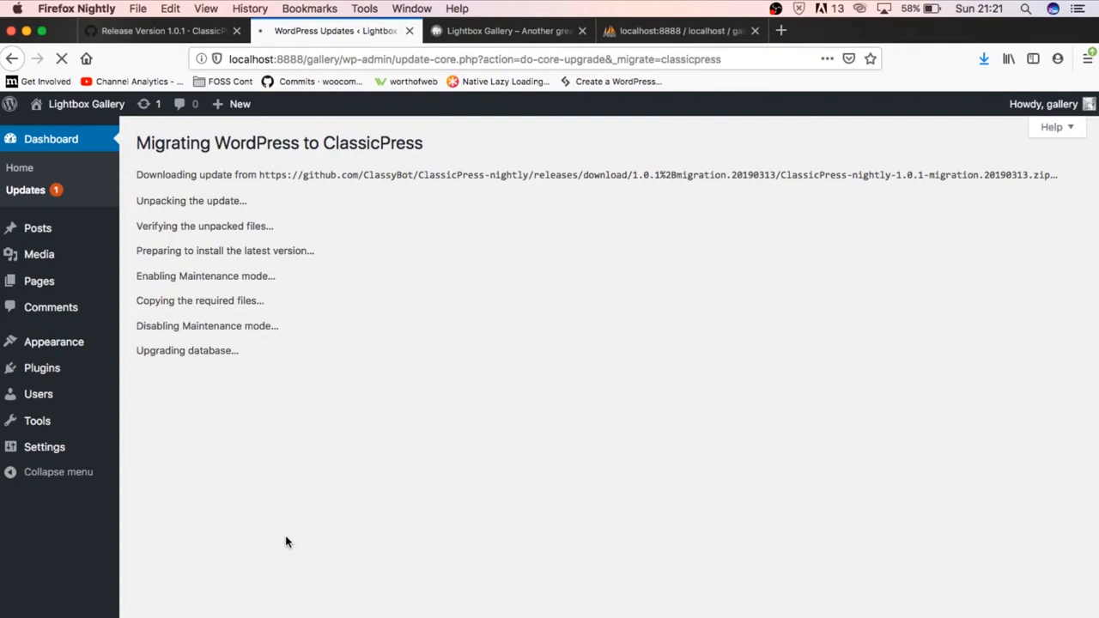
mouse_move(232, 267)
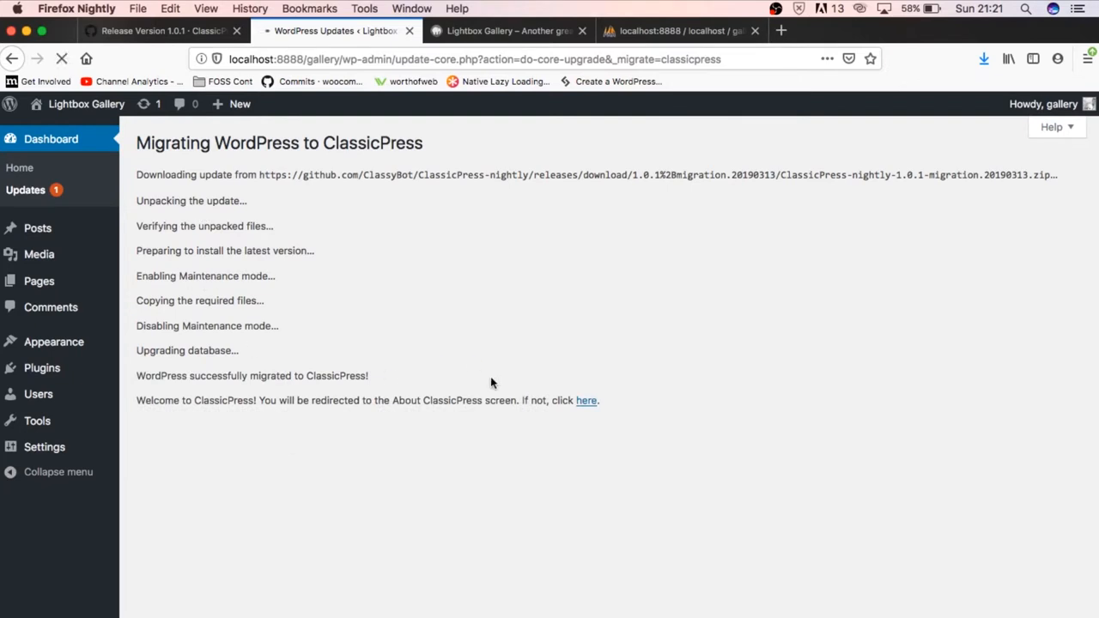
mouse_move(471, 452)
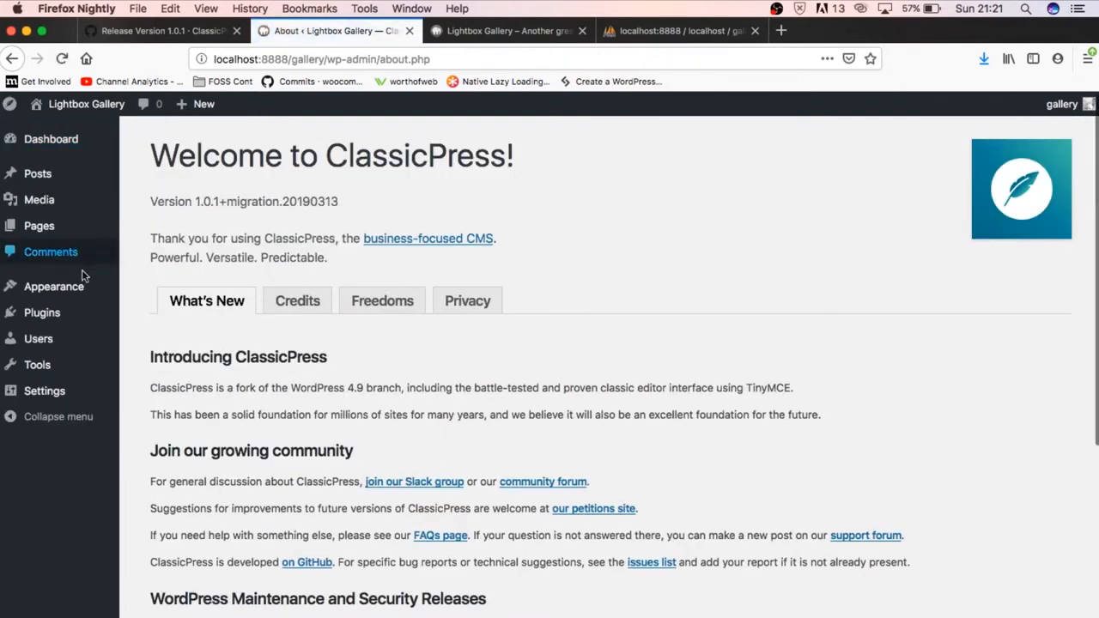
mouse_move(41, 313)
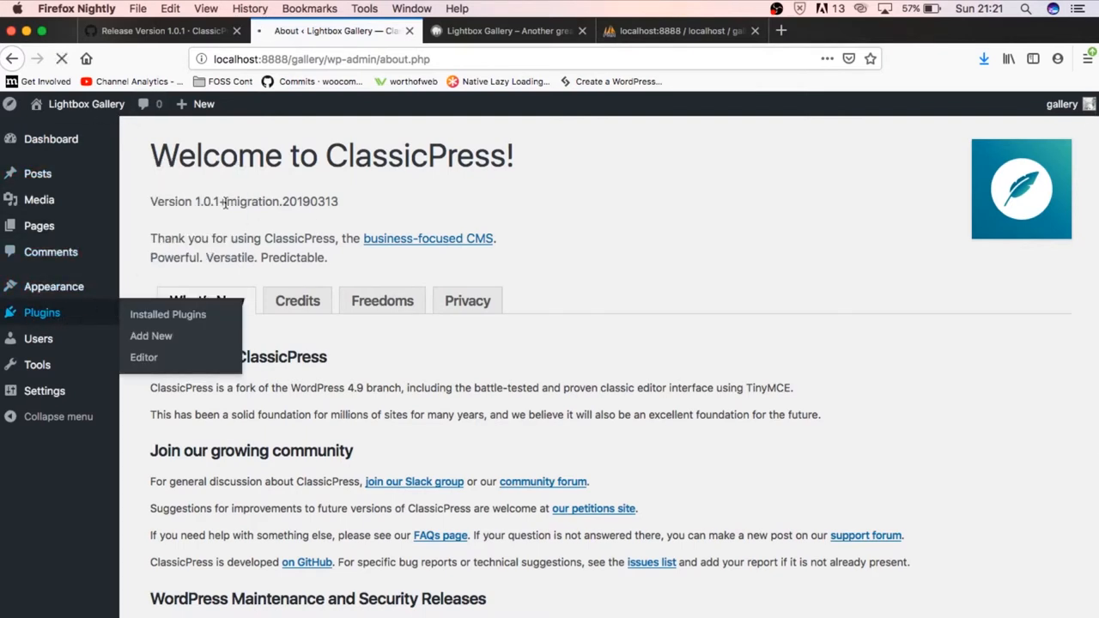
Step: After the migration to ClassicPress 1.0.1 finishes, go to the installed plugins list
left_click(169, 314)
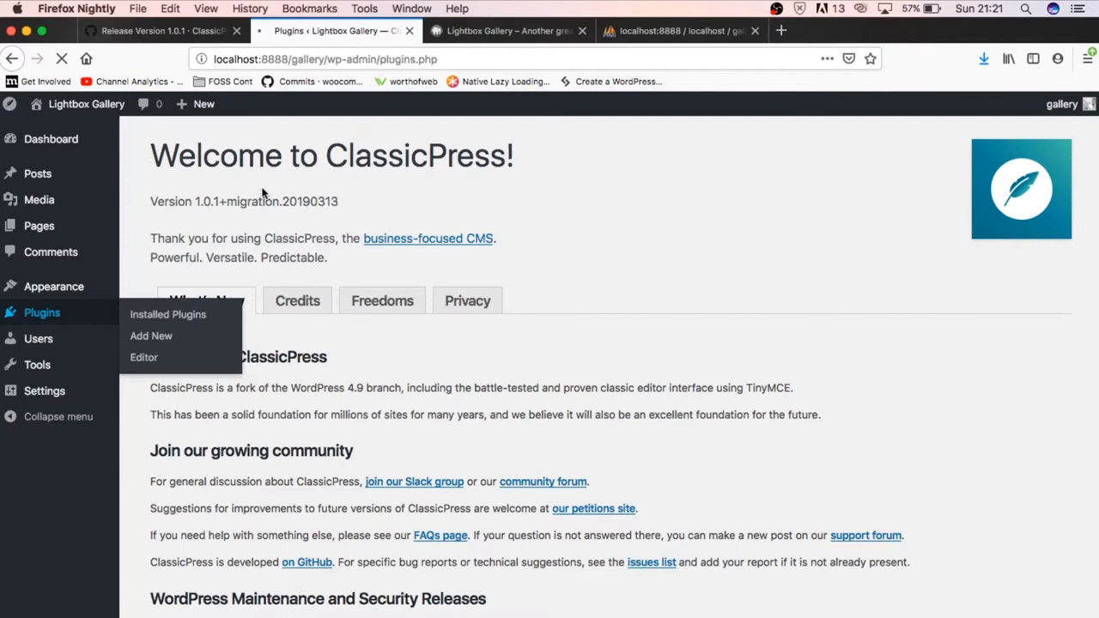
Step: Delete the Akismet Anti-Spam and Hello Dolly plugins, confirming each removal
left_click(169, 314)
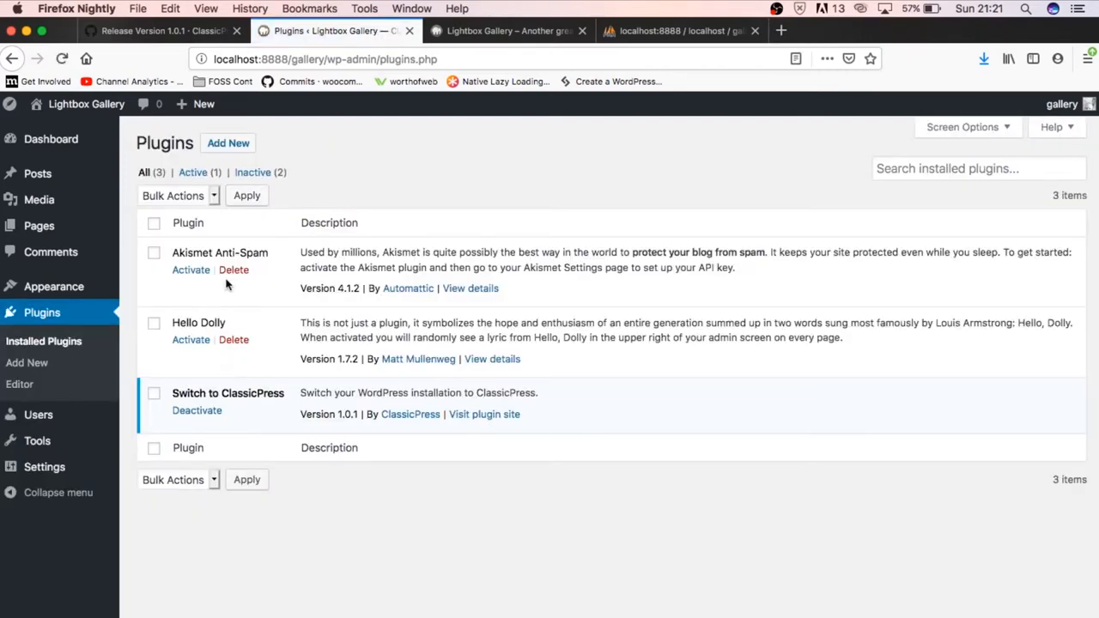
mouse_move(206, 312)
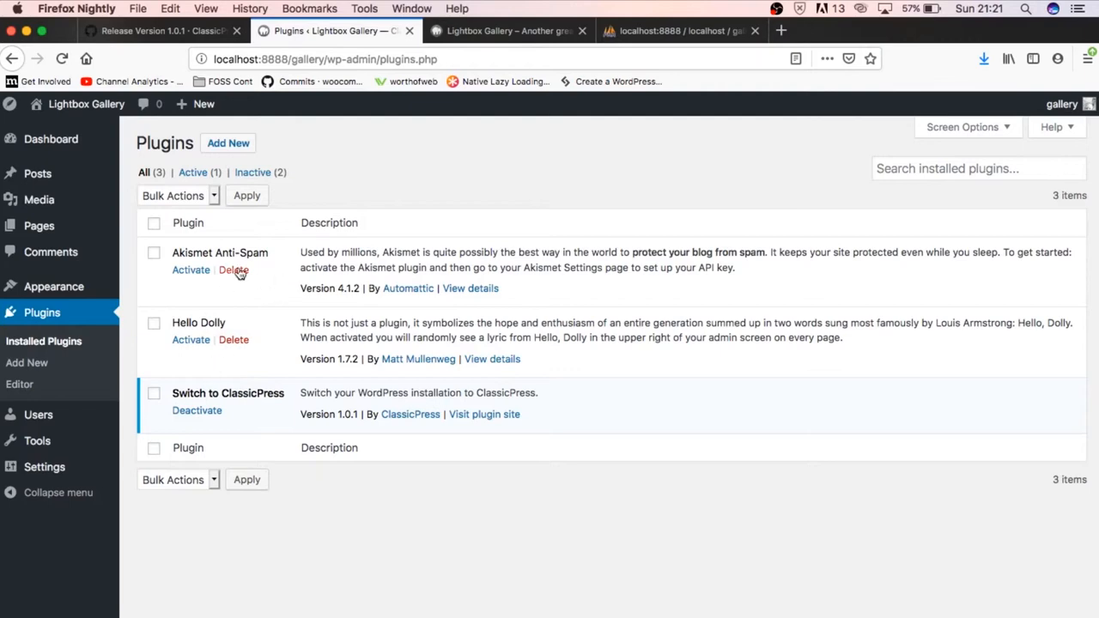
left_click(233, 270)
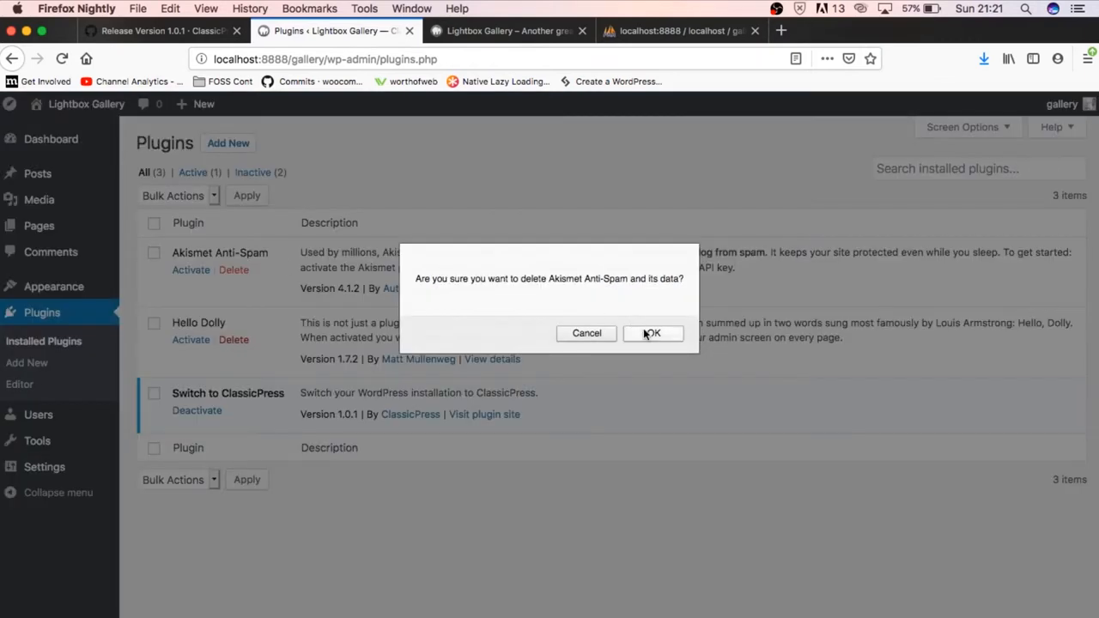
left_click(652, 333)
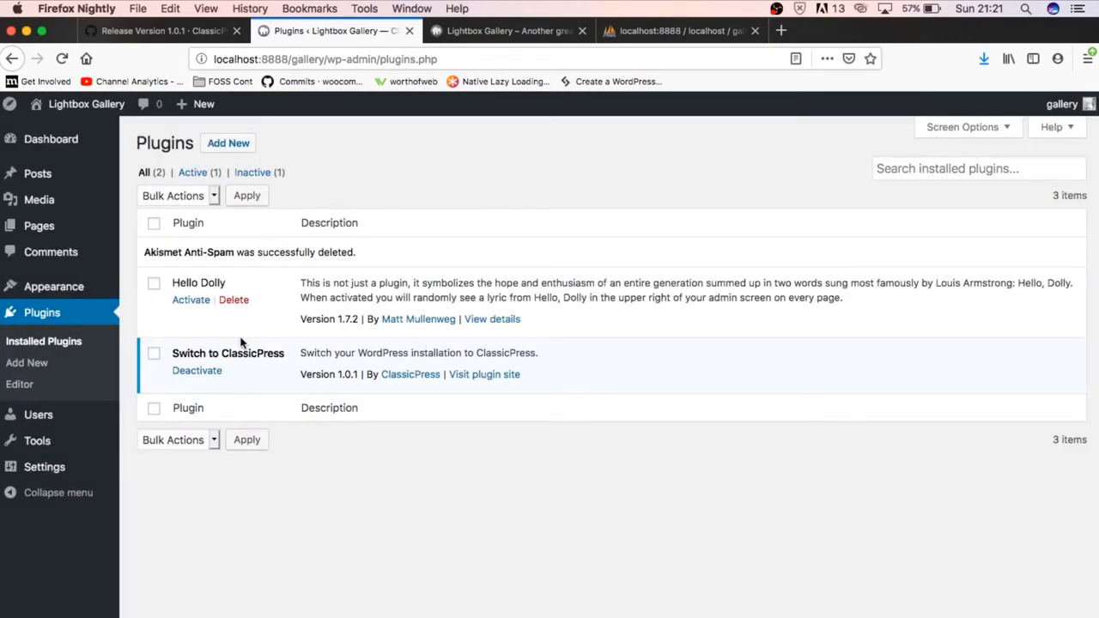
left_click(234, 299)
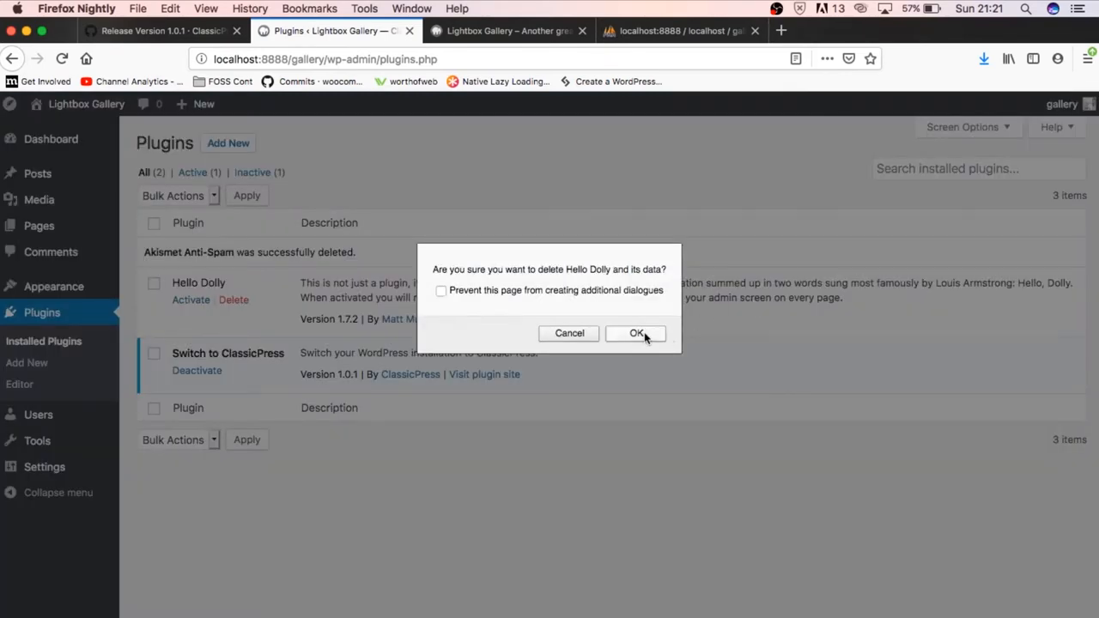
left_click(636, 333)
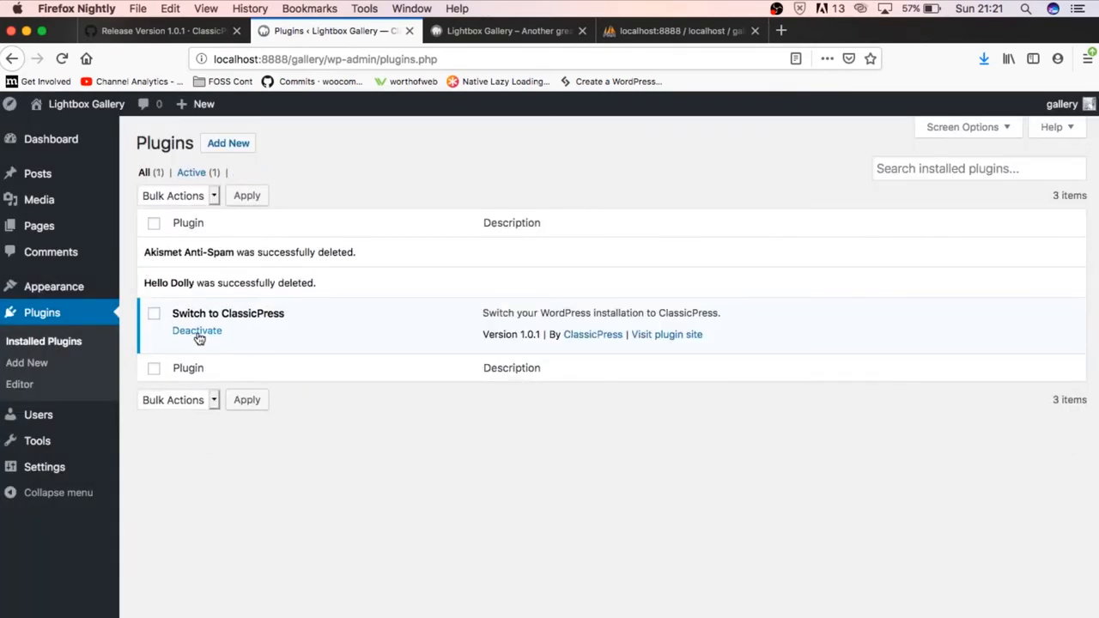
Step: Deactivate and delete the Switch to ClassicPress plugin, then return to the dashboard
left_click(196, 330)
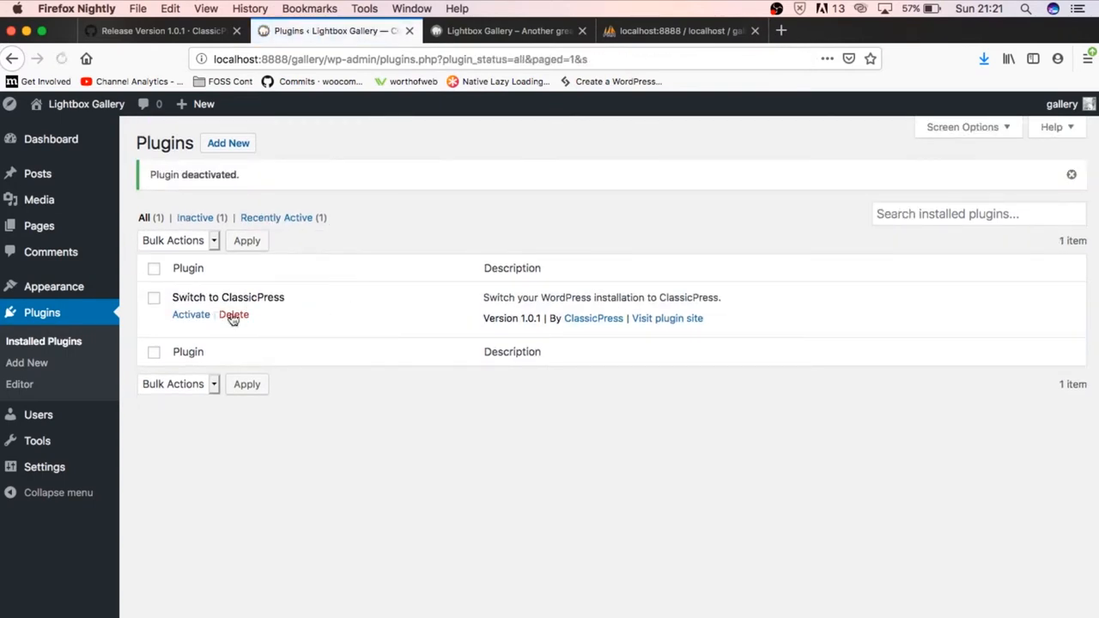
left_click(233, 315)
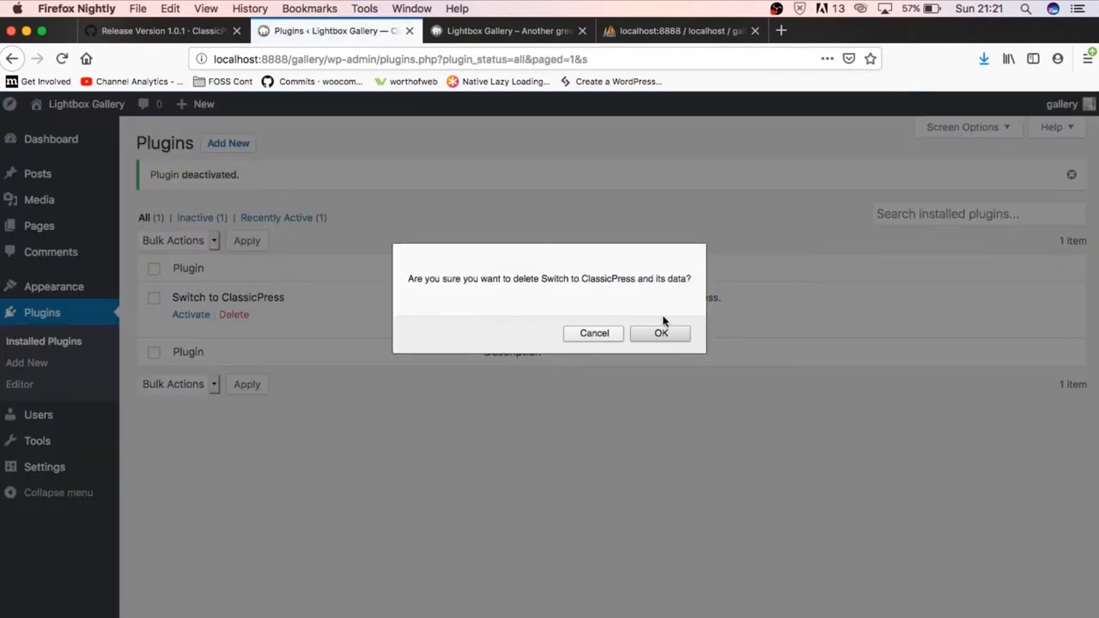
left_click(660, 333)
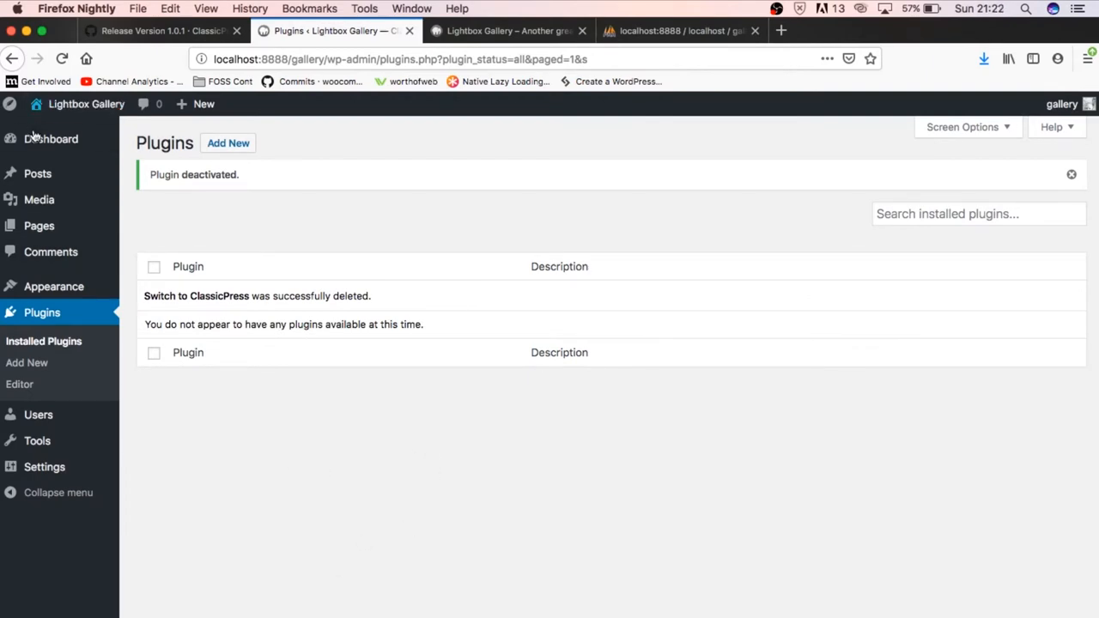
left_click(52, 137)
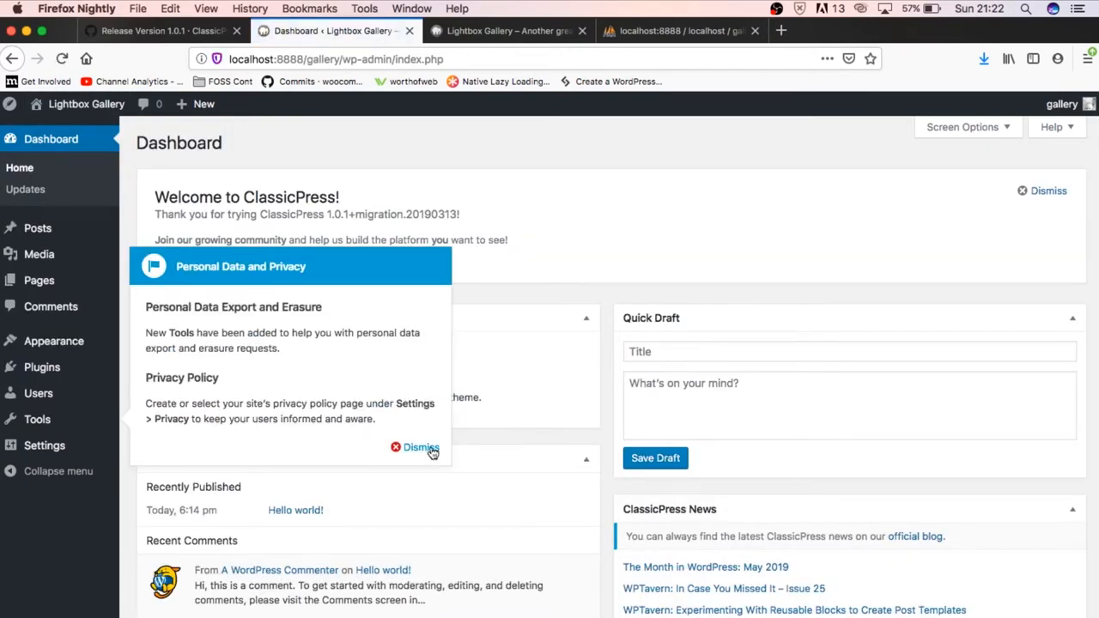
Step: Dismiss the Personal Data and Privacy pointer and bring the ClassicPress Petitions widget into view
left_click(419, 446)
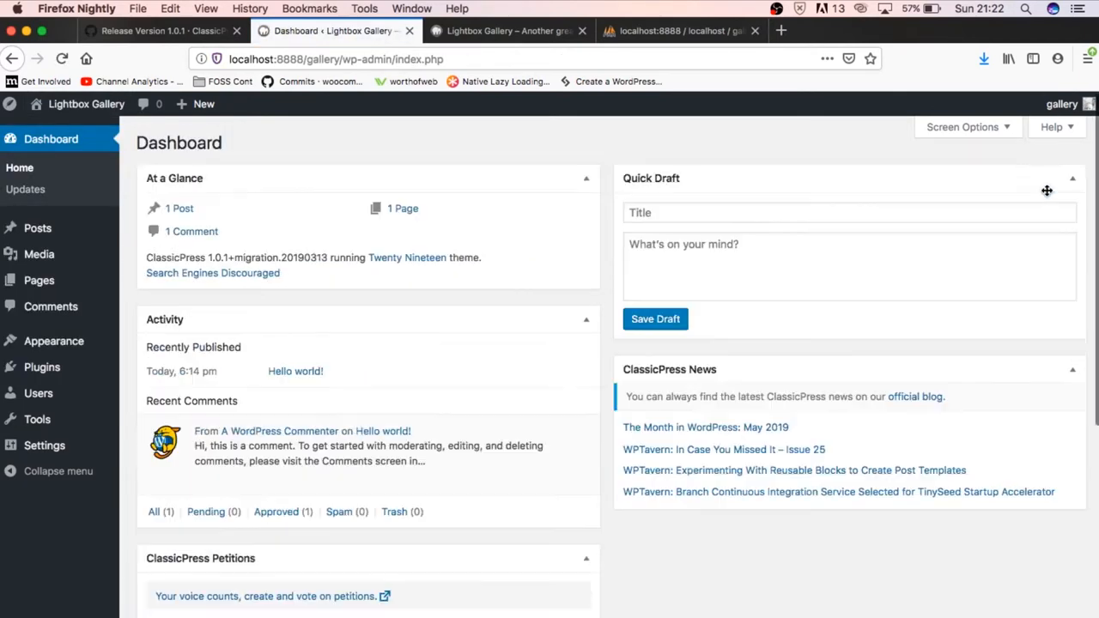
scroll("down", 3)
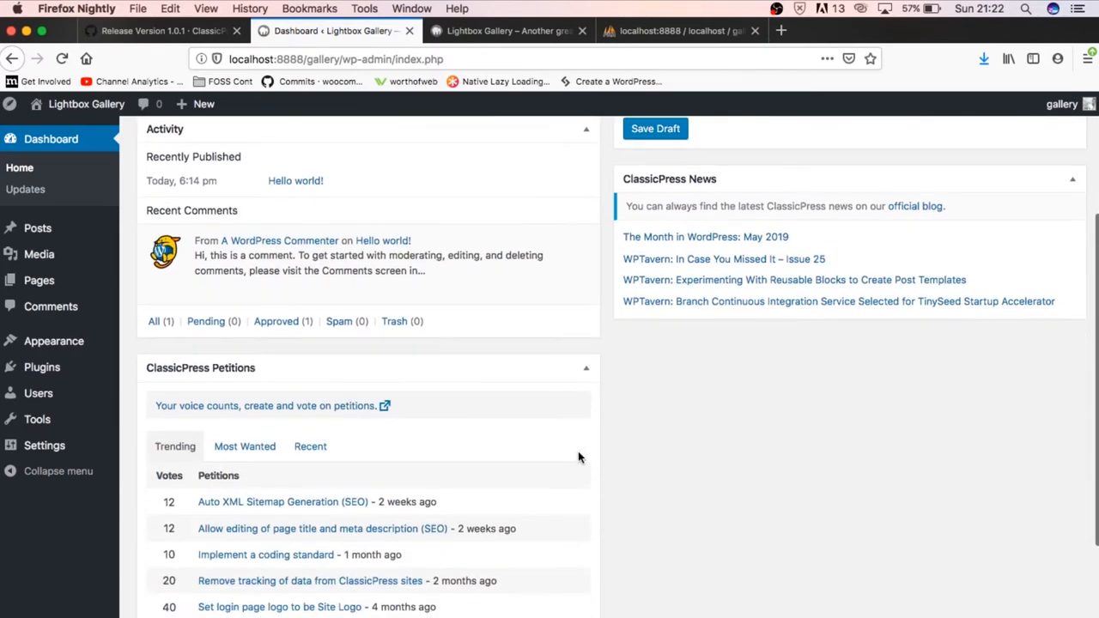
scroll("down", 3)
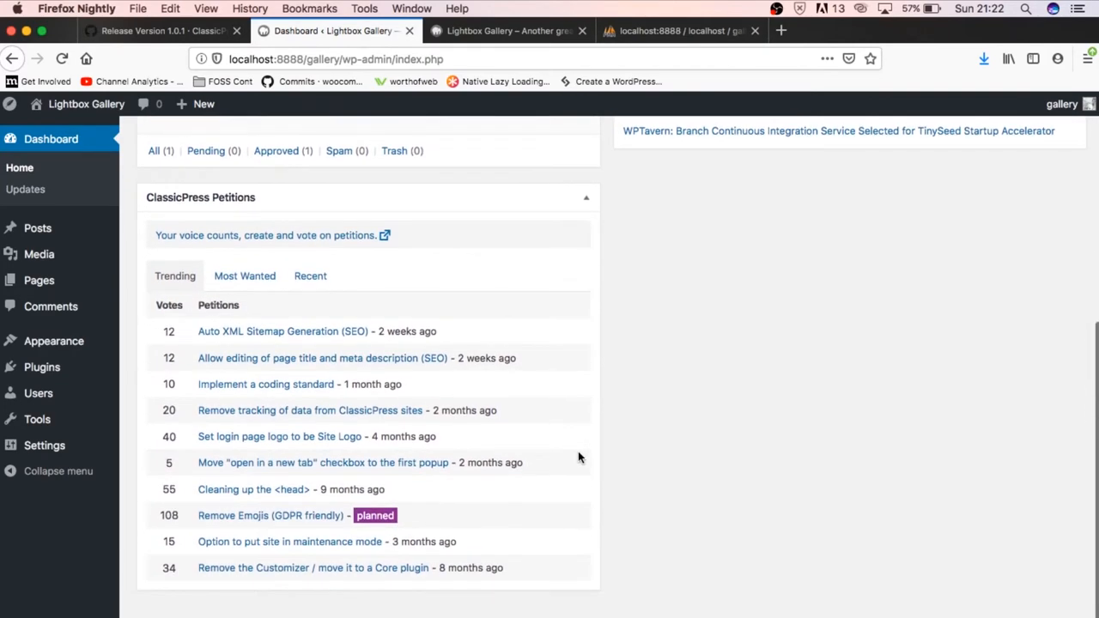
mouse_move(301, 244)
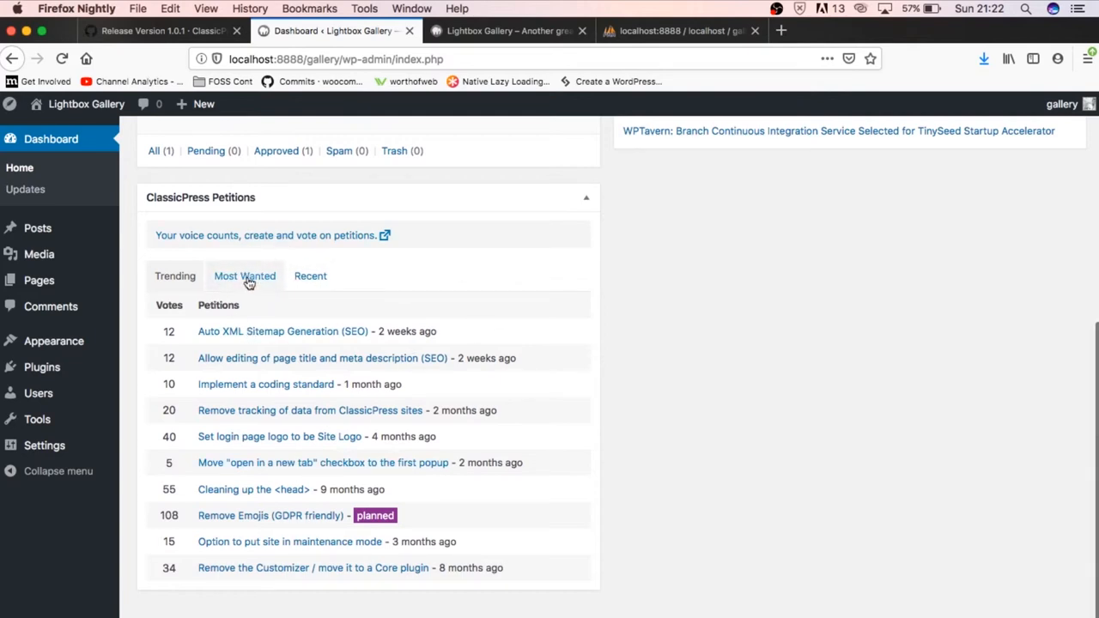
Step: Switch between Recent and Trending petitions and open the Auto XML Sitemap Generation (SEO) petition
left_click(309, 275)
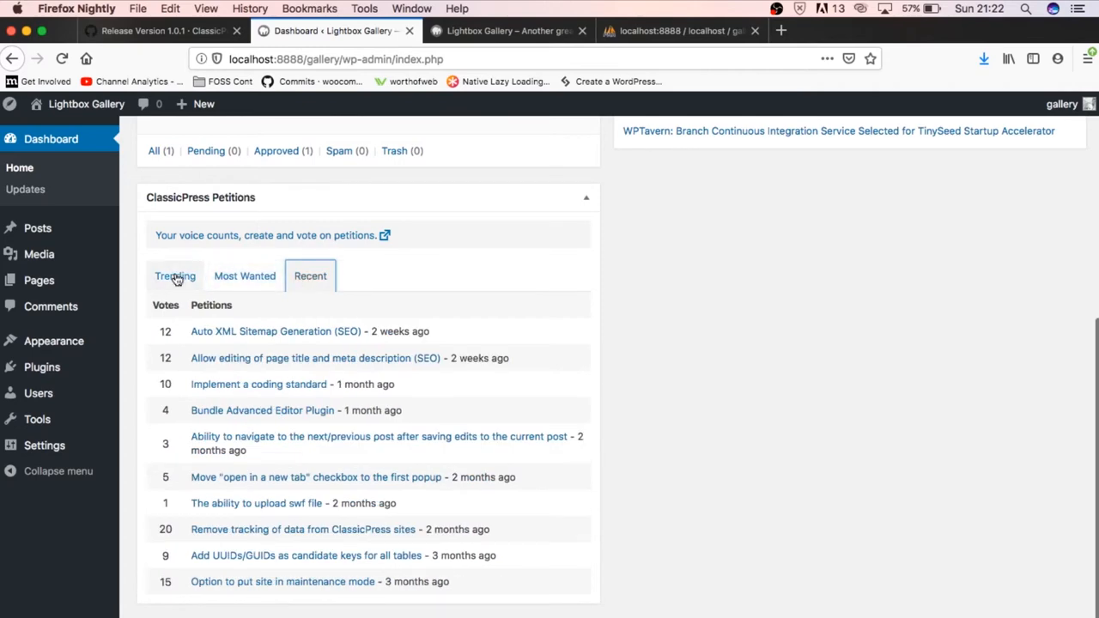
left_click(175, 274)
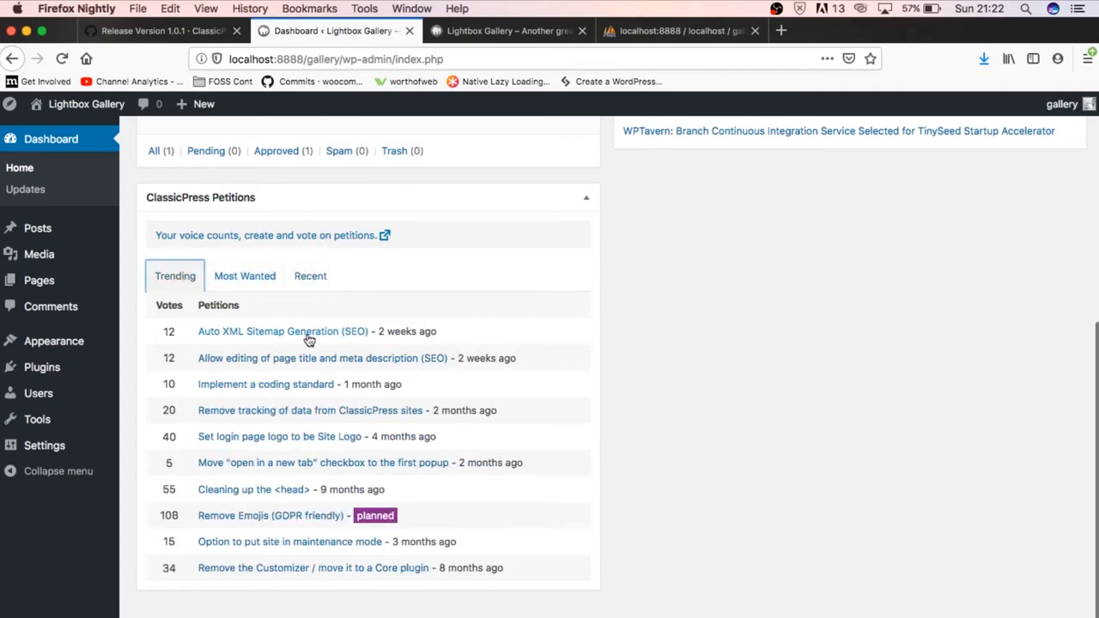
left_click(282, 330)
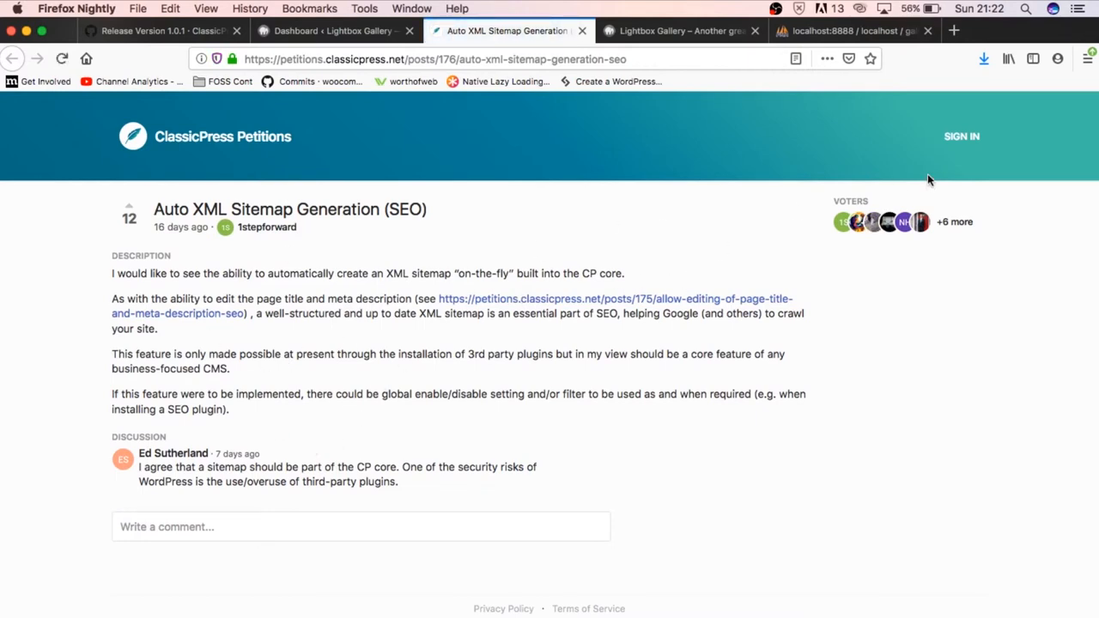
mouse_move(369, 354)
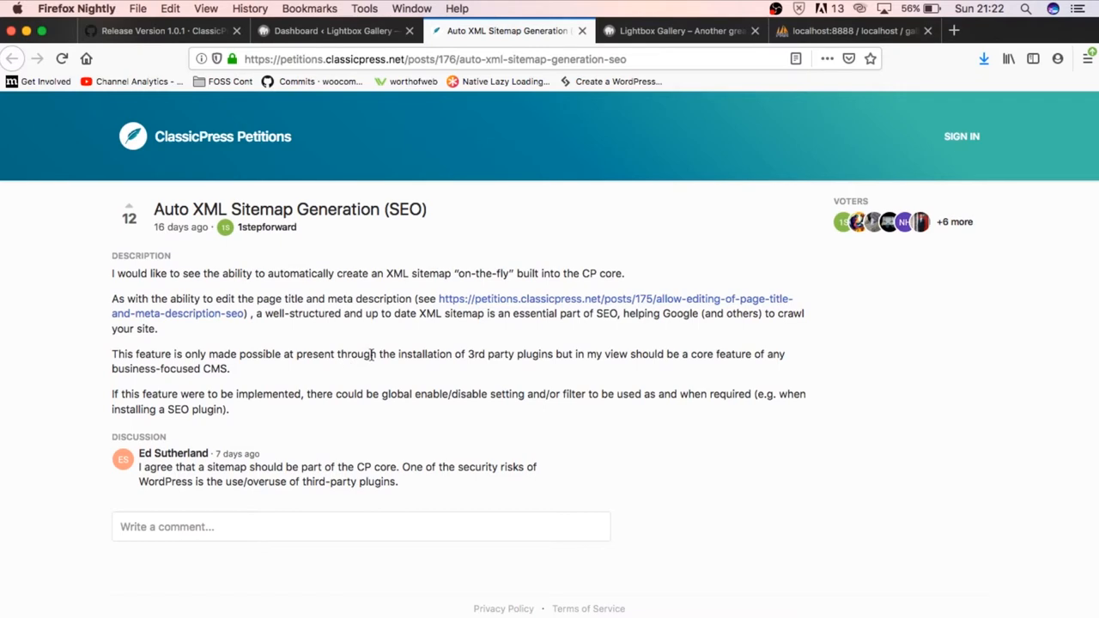
mouse_move(548, 350)
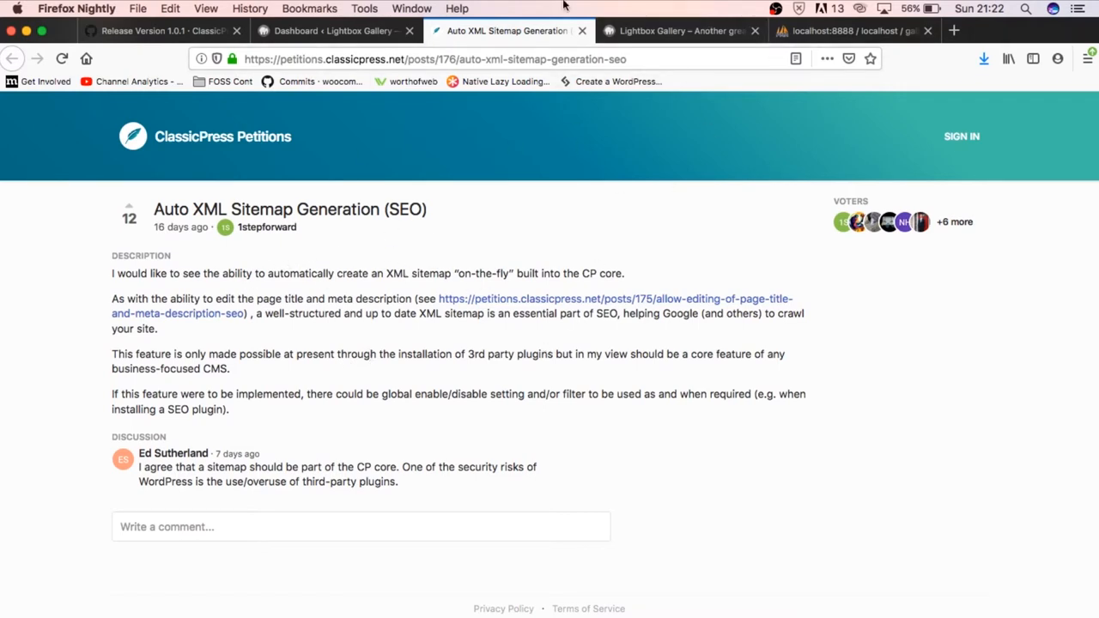
Step: Return to the Lightbox Gallery site's ClassicPress dashboard after reading the sitemap petition
left_click(334, 31)
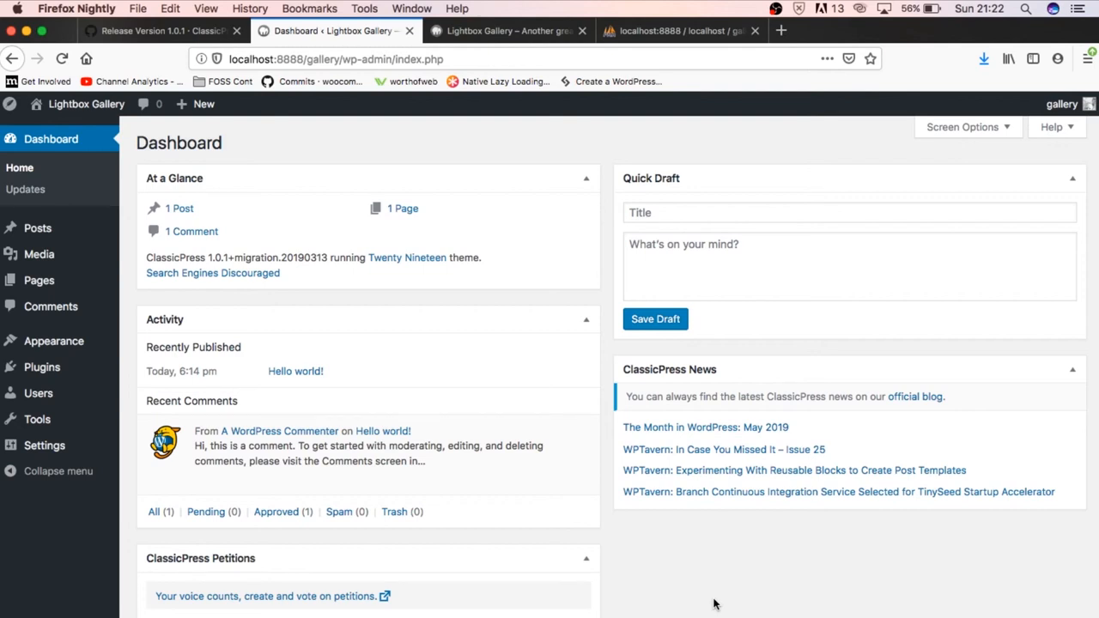
Step: Scroll through the dashboard widgets and open the Plugins page showing no plugins installed
scroll("down", 3)
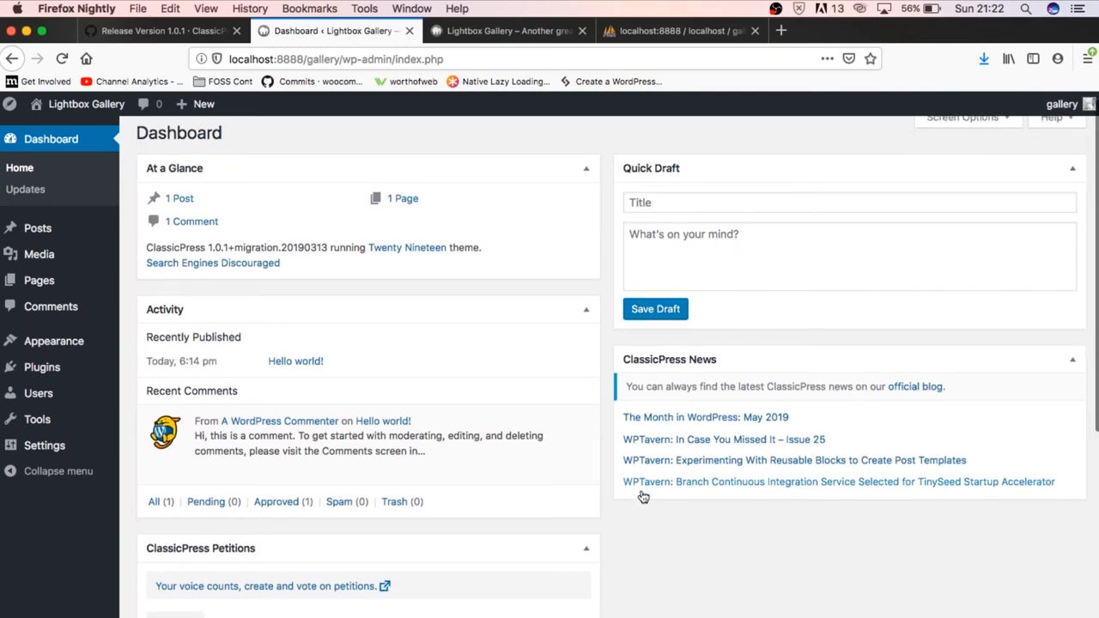
scroll("down", 3)
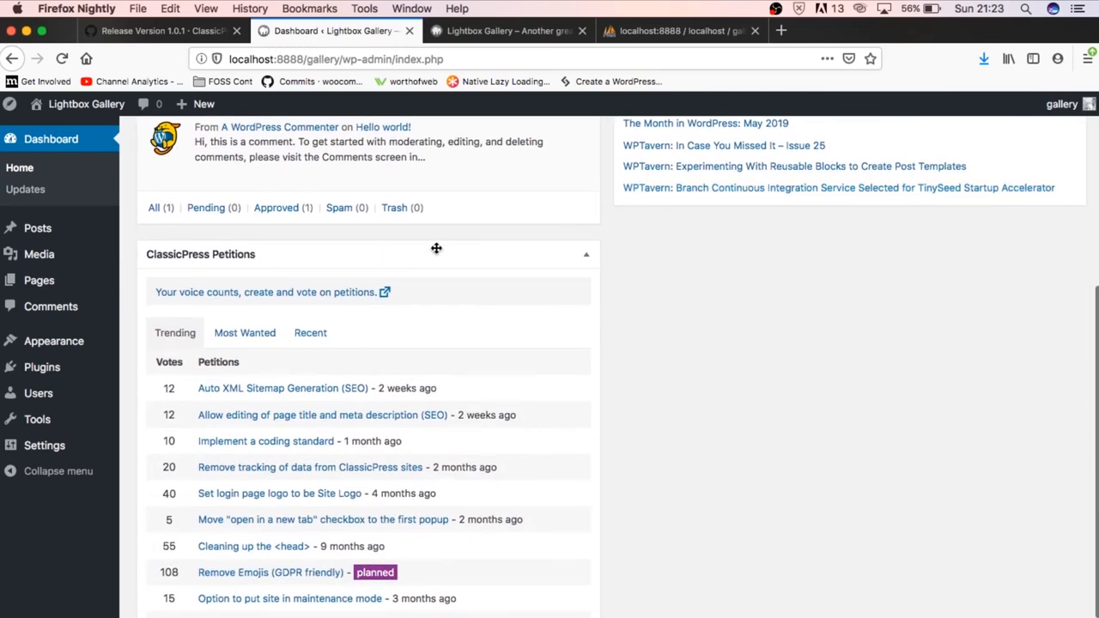
scroll("up", 3)
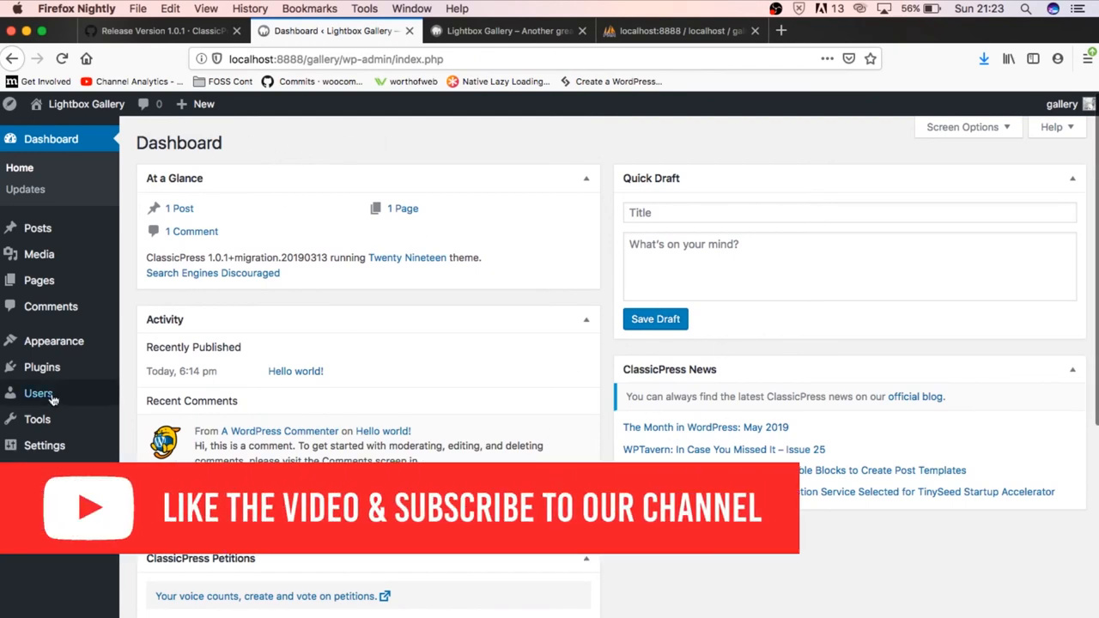
left_click(42, 367)
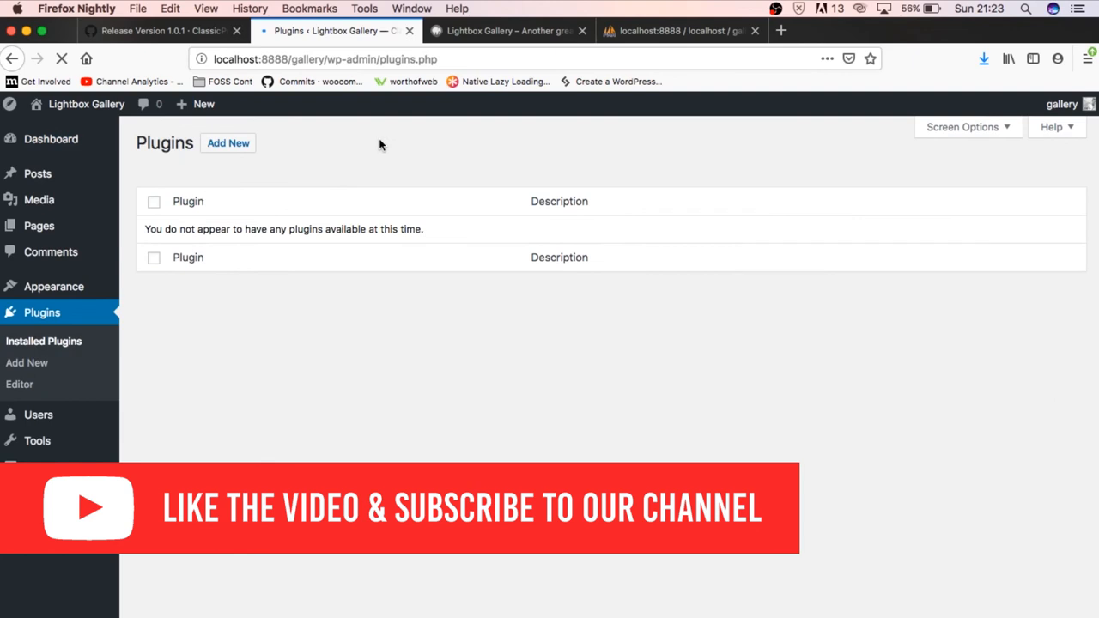